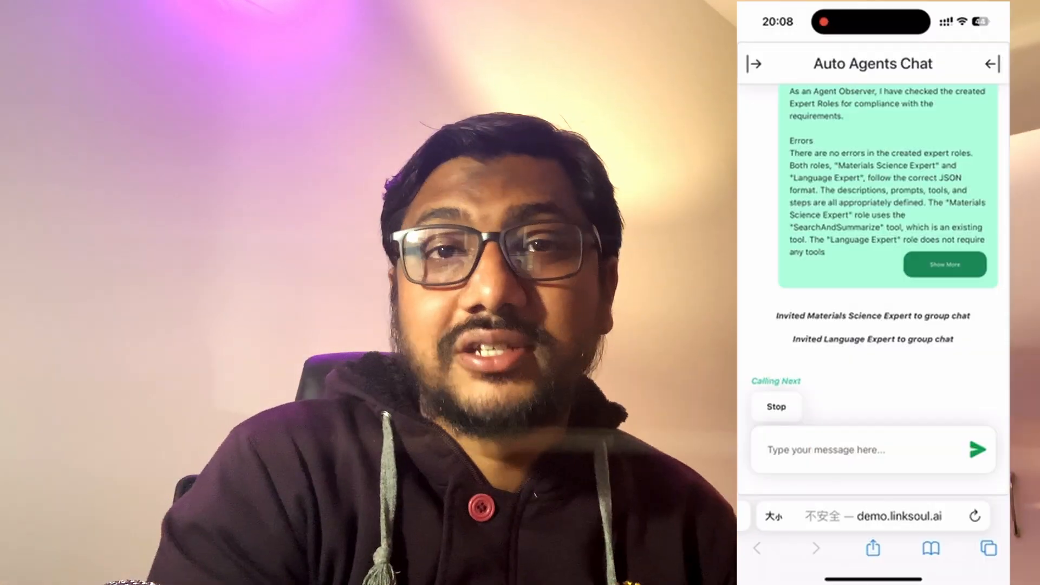
Bring up the AutoAgents arXiv paper's title page, authors and abstract in the PDF viewer.
{"action": "left_click", "coordinate": [755, 64]}
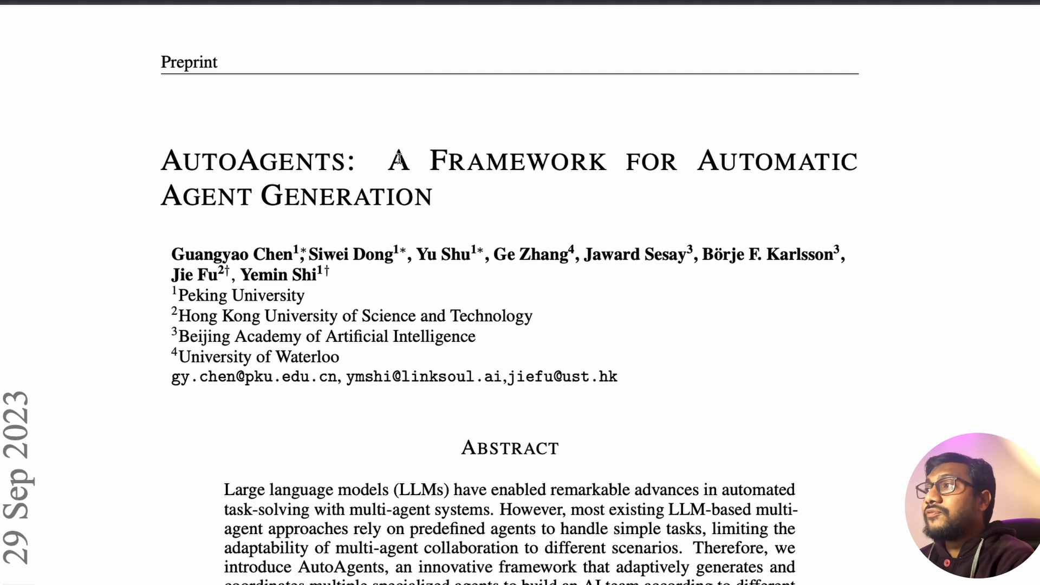
{"action": "left_click_drag", "start_coordinate": [388, 160], "coordinate": [435, 196]}
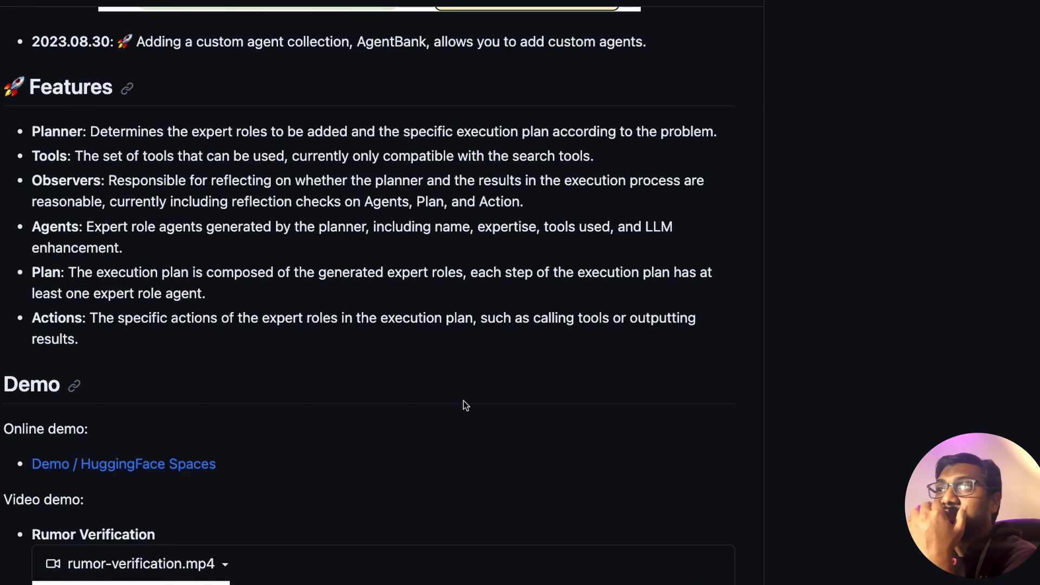
{"action": "scroll", "scroll_direction": "down", "scroll_amount": 3}
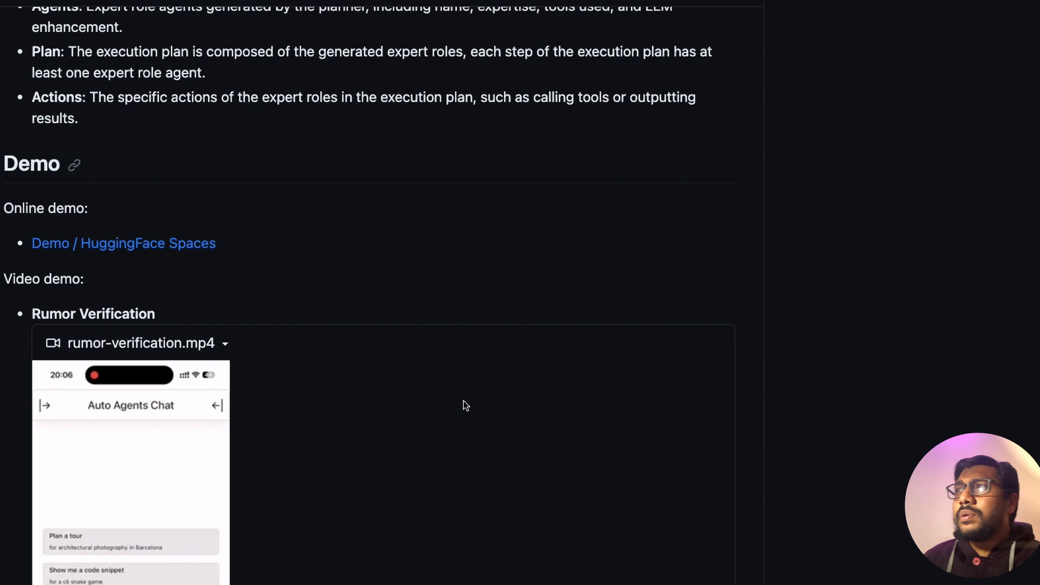
{"action": "mouse_move", "coordinate": [476, 386]}
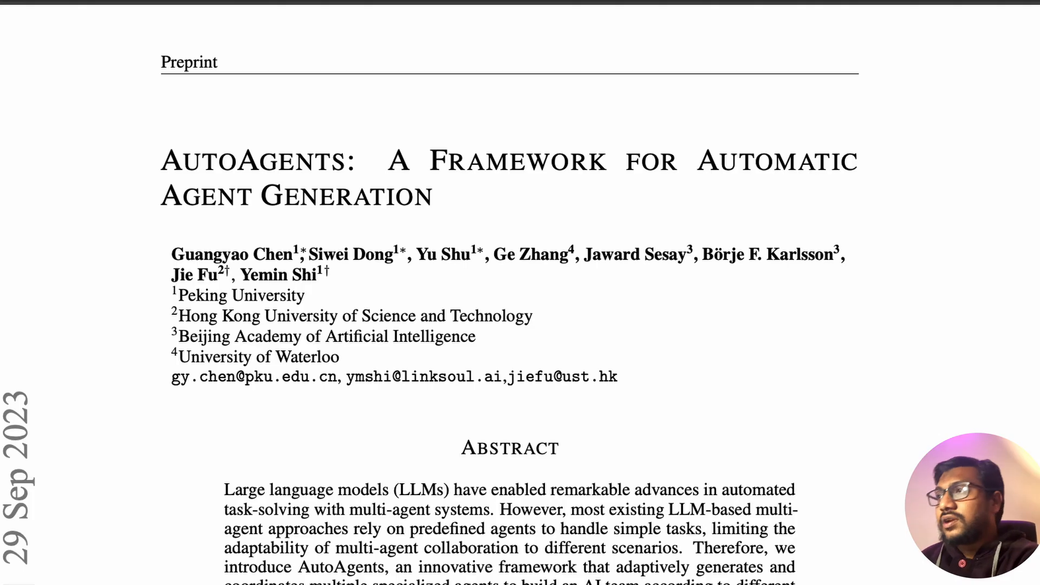
{"action": "scroll", "scroll_direction": "down", "scroll_amount": 3}
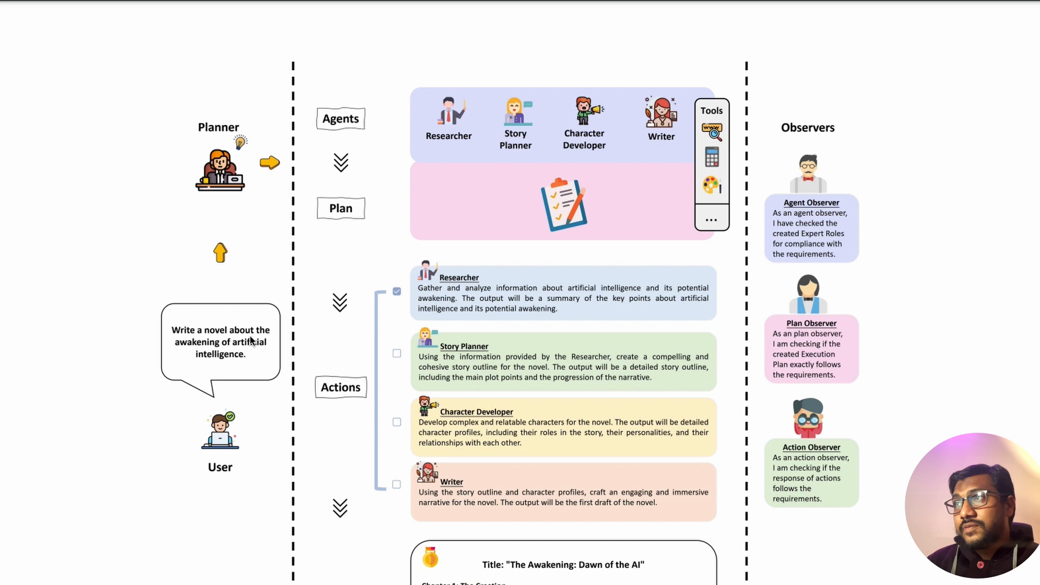
{"action": "mouse_move", "coordinate": [251, 166]}
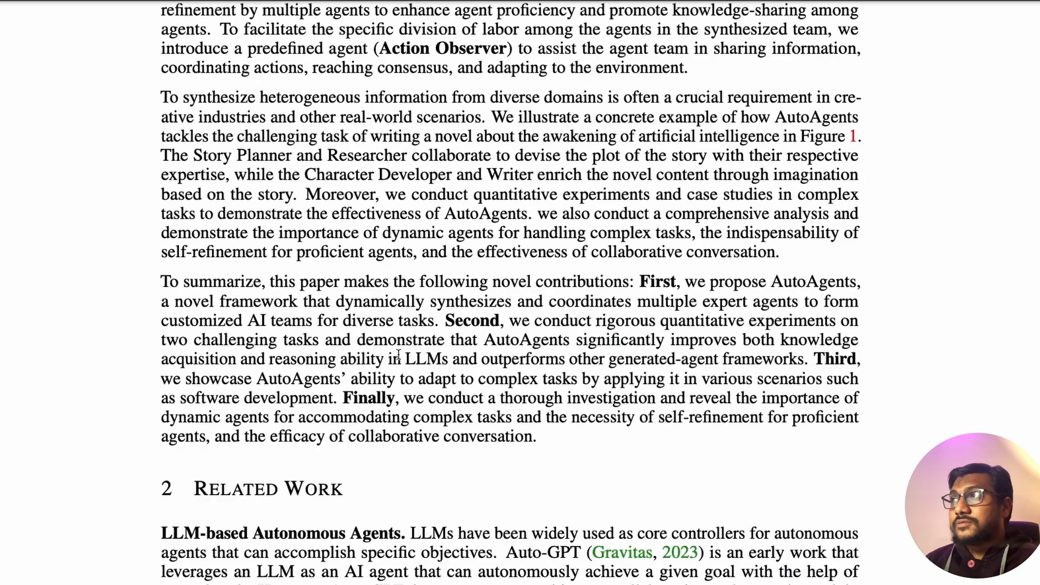
Scroll back up to the paper's Abstract section.
{"action": "scroll", "scroll_direction": "up", "scroll_amount": 3}
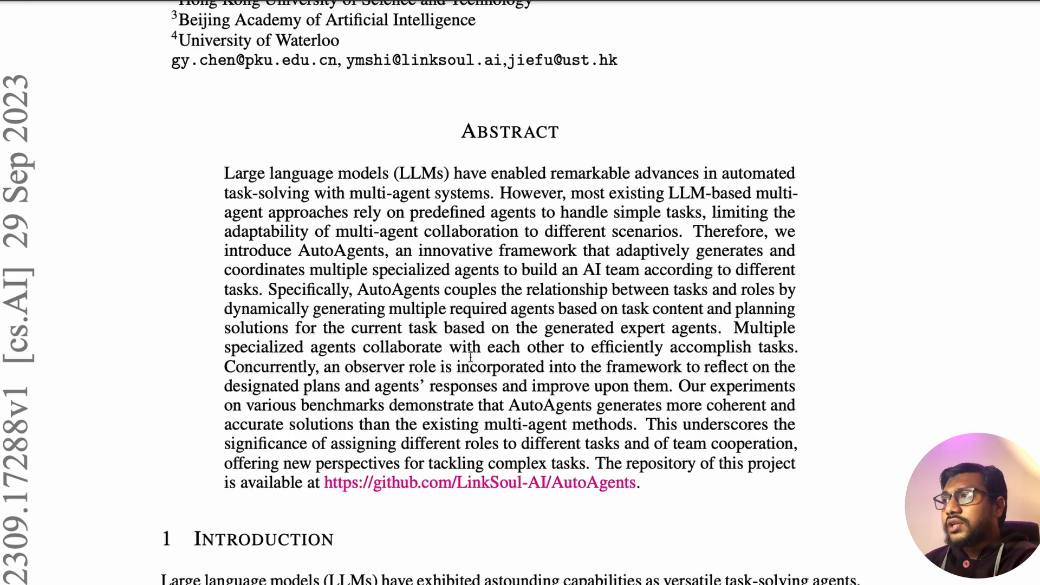
{"action": "double_click", "coordinate": [391, 289]}
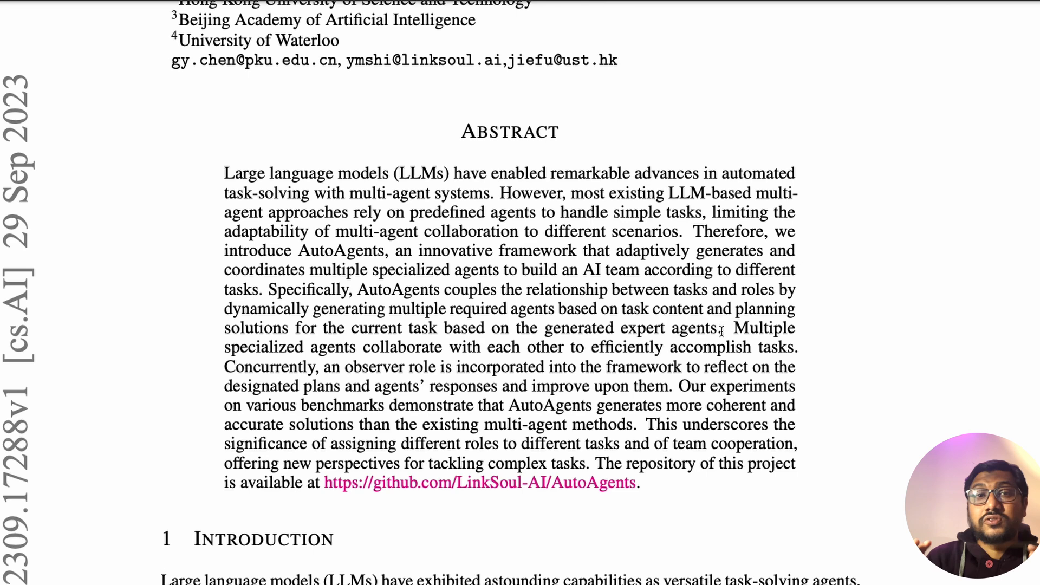
{"action": "mouse_move", "coordinate": [474, 398]}
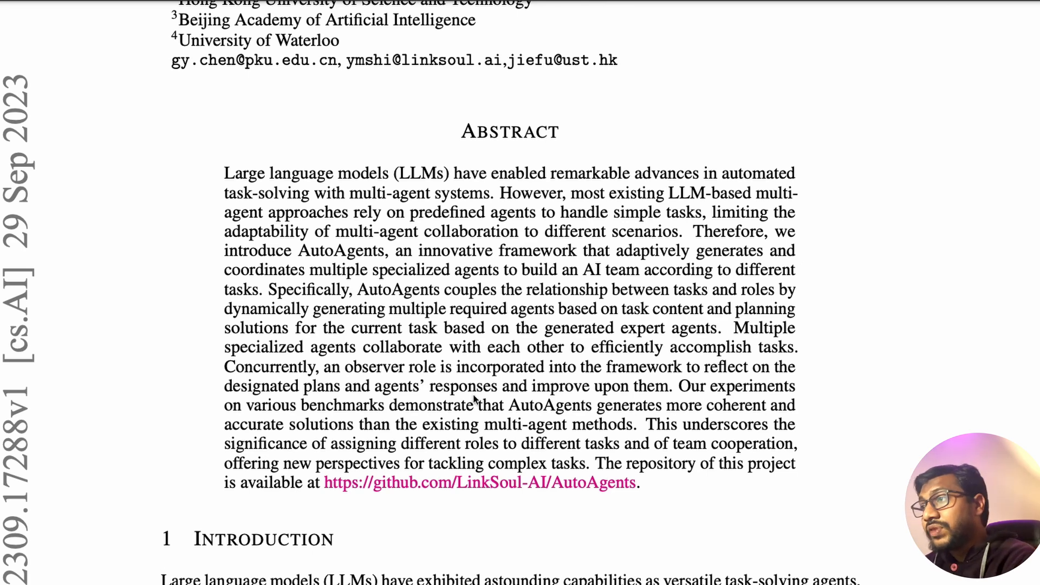
{"action": "scroll", "scroll_direction": "down", "scroll_amount": 3}
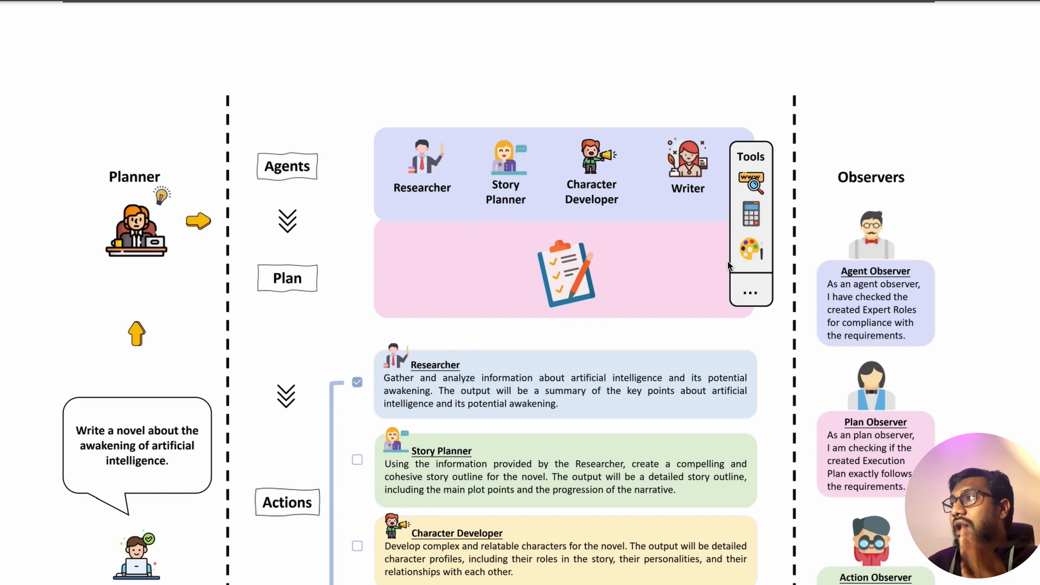
{"action": "mouse_move", "coordinate": [376, 468]}
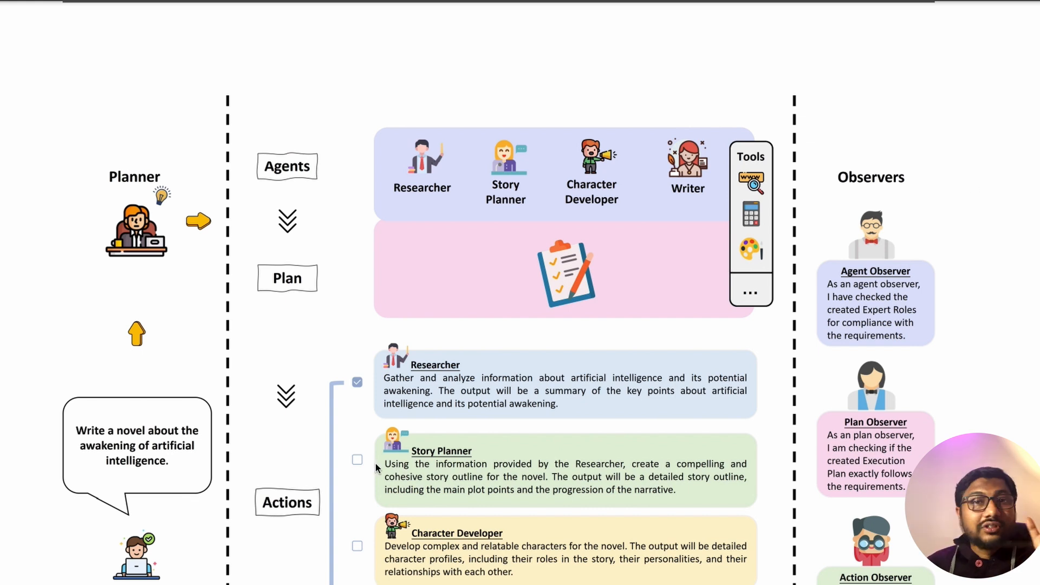
{"action": "mouse_move", "coordinate": [307, 202]}
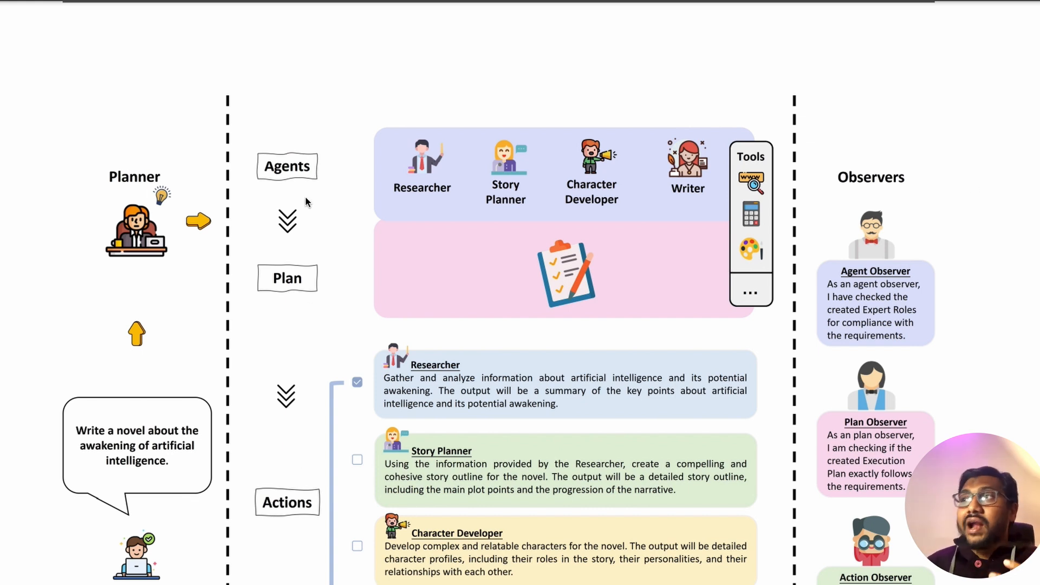
{"action": "mouse_move", "coordinate": [270, 503]}
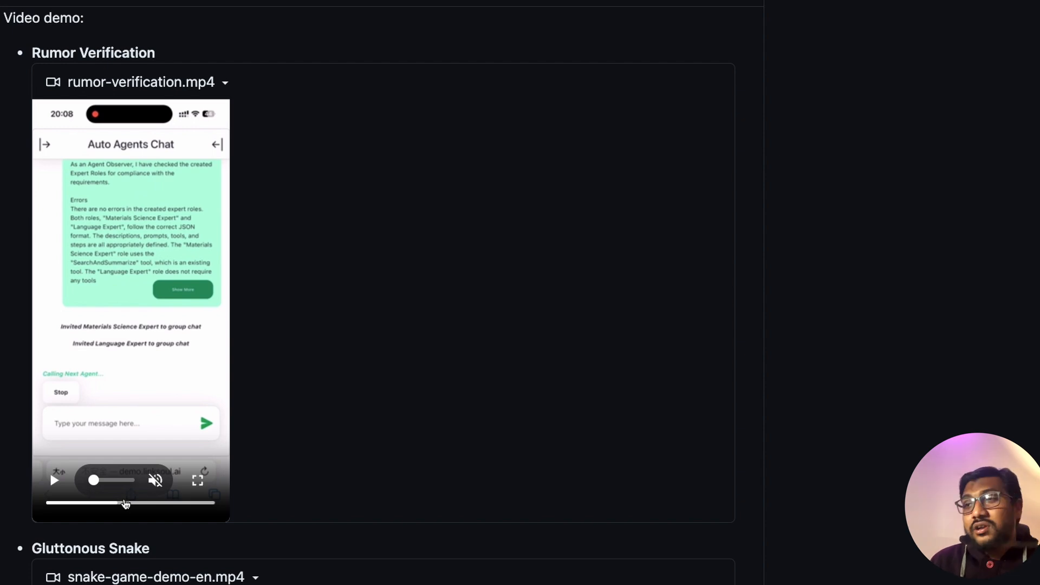
Play the snake-game-demo-en.mp4 video, then scroll down to Installation and Configuration.
{"action": "scroll", "scroll_direction": "down", "scroll_amount": 3}
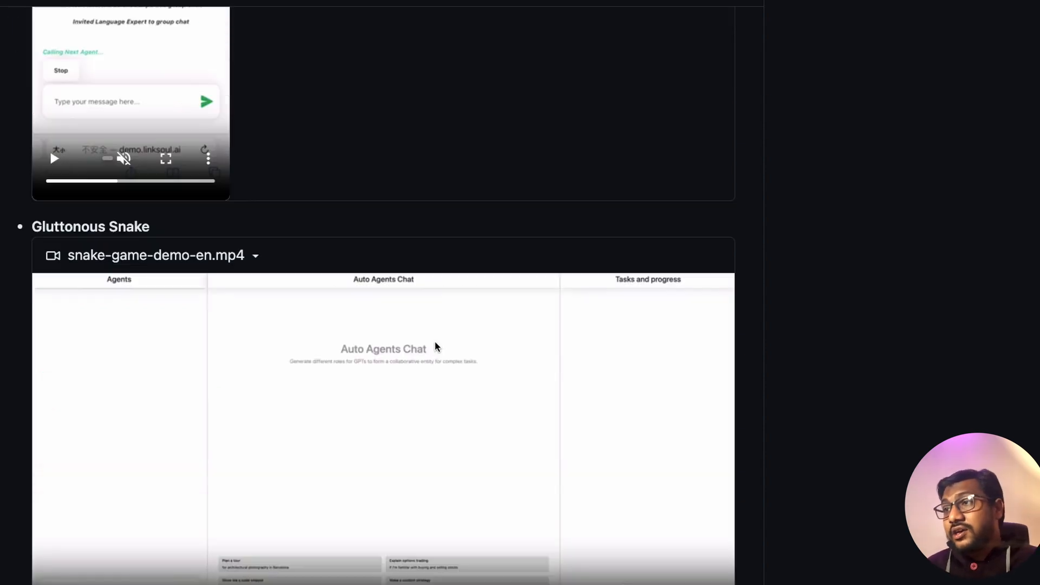
{"action": "scroll", "scroll_direction": "down", "scroll_amount": 3}
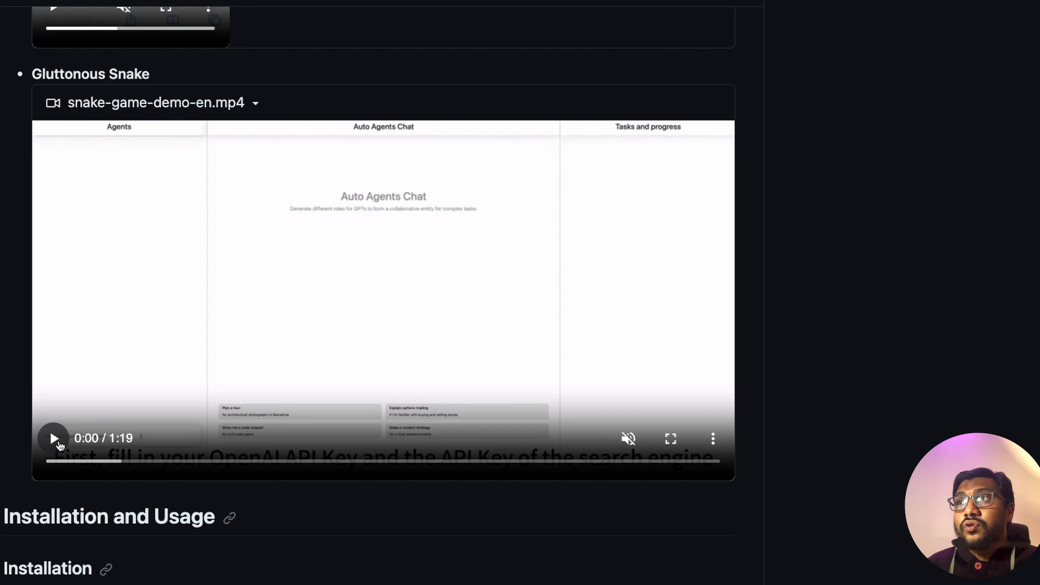
{"action": "mouse_move", "coordinate": [888, 316]}
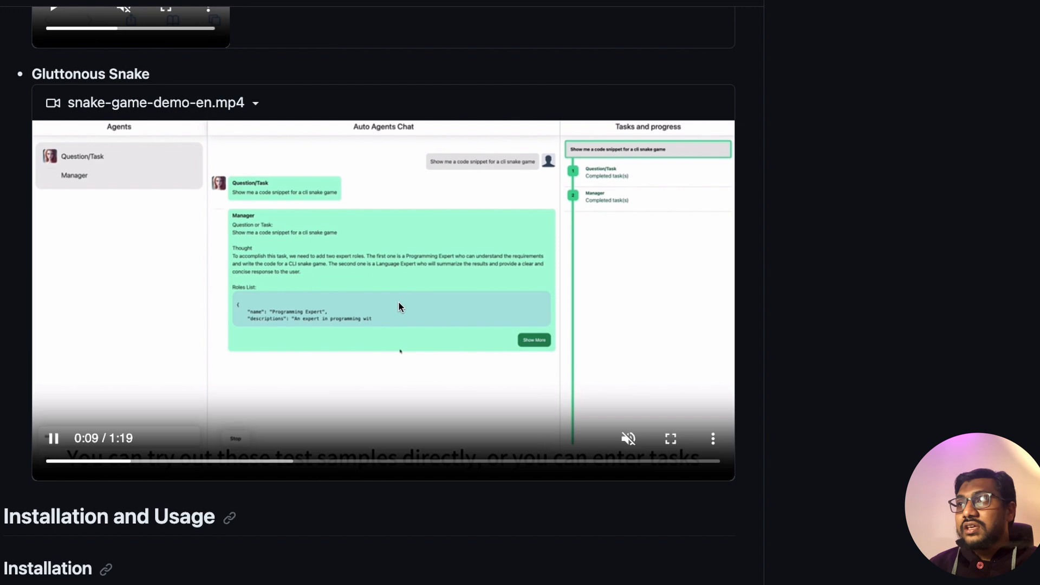
{"action": "mouse_move", "coordinate": [543, 278]}
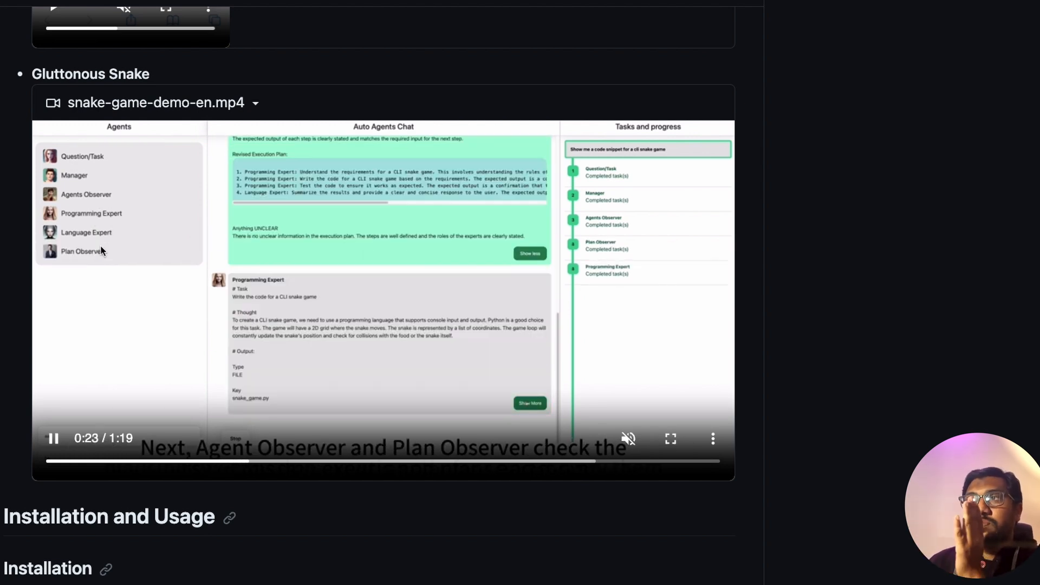
{"action": "mouse_move", "coordinate": [130, 296]}
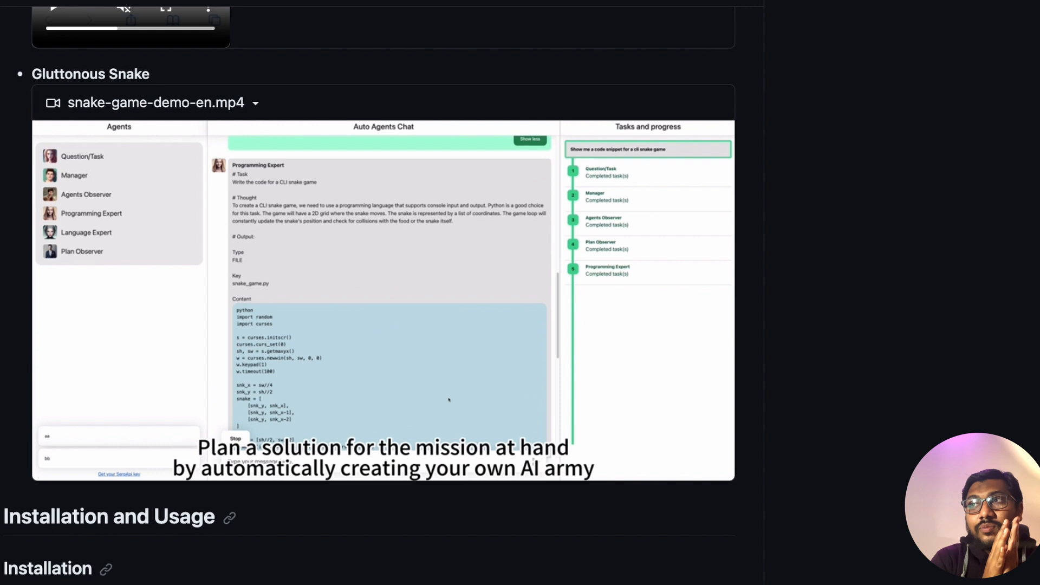
{"action": "scroll", "scroll_direction": "down", "scroll_amount": 3}
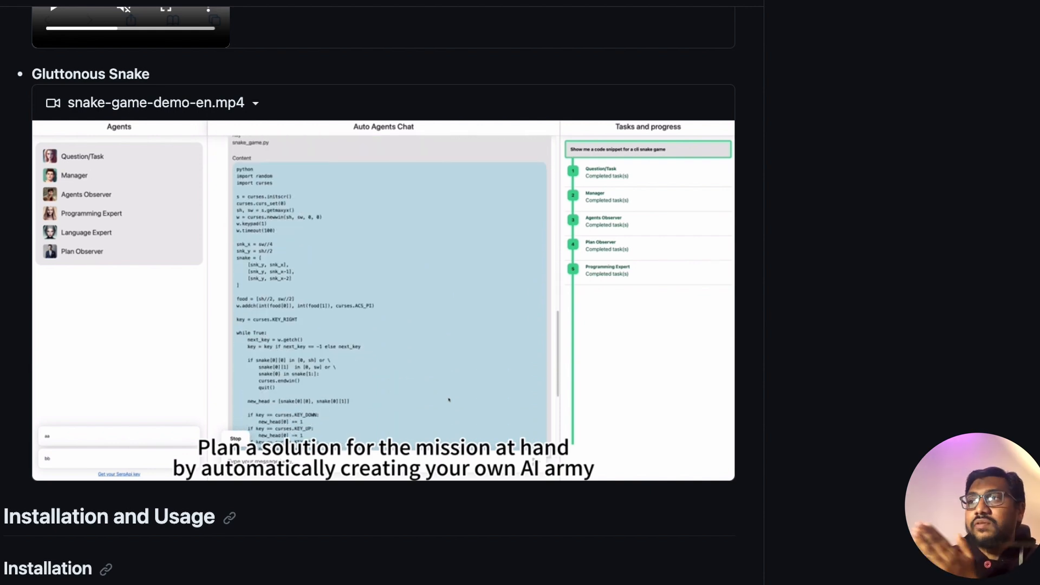
{"action": "scroll", "scroll_direction": "down", "scroll_amount": 3}
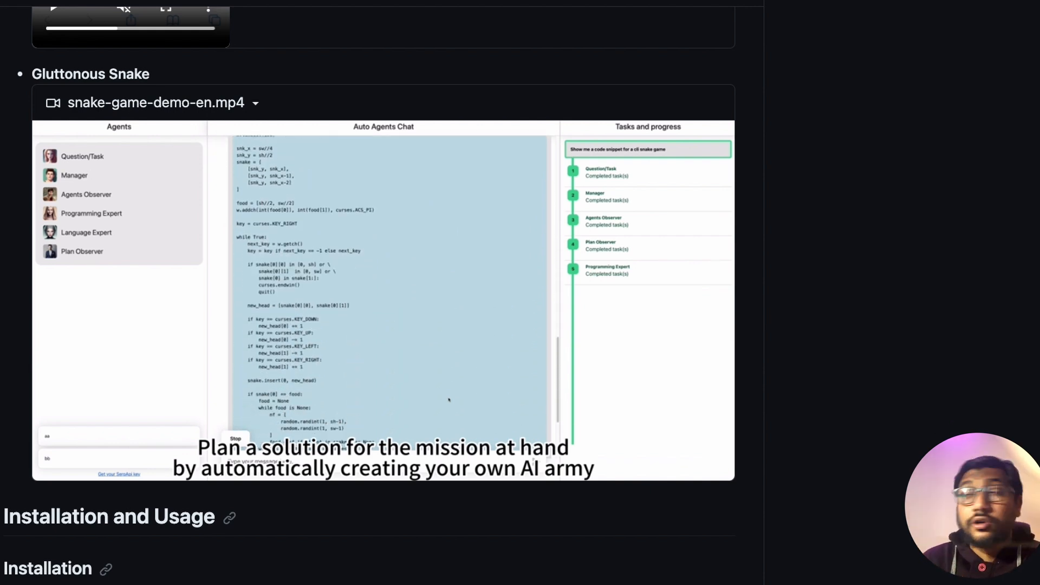
{"action": "scroll", "scroll_direction": "down", "scroll_amount": 3}
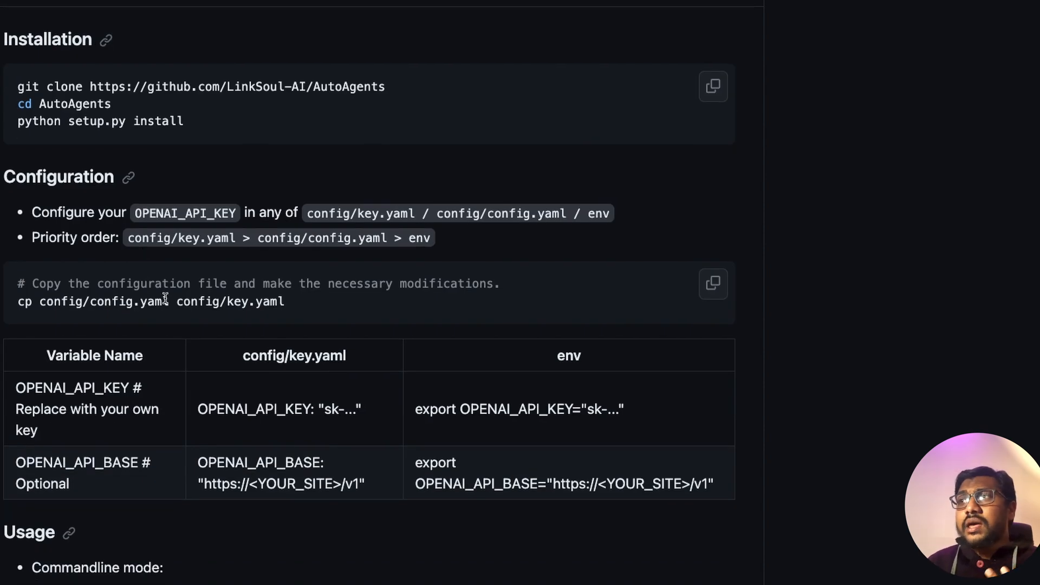
{"action": "scroll", "scroll_direction": "down", "scroll_amount": 3}
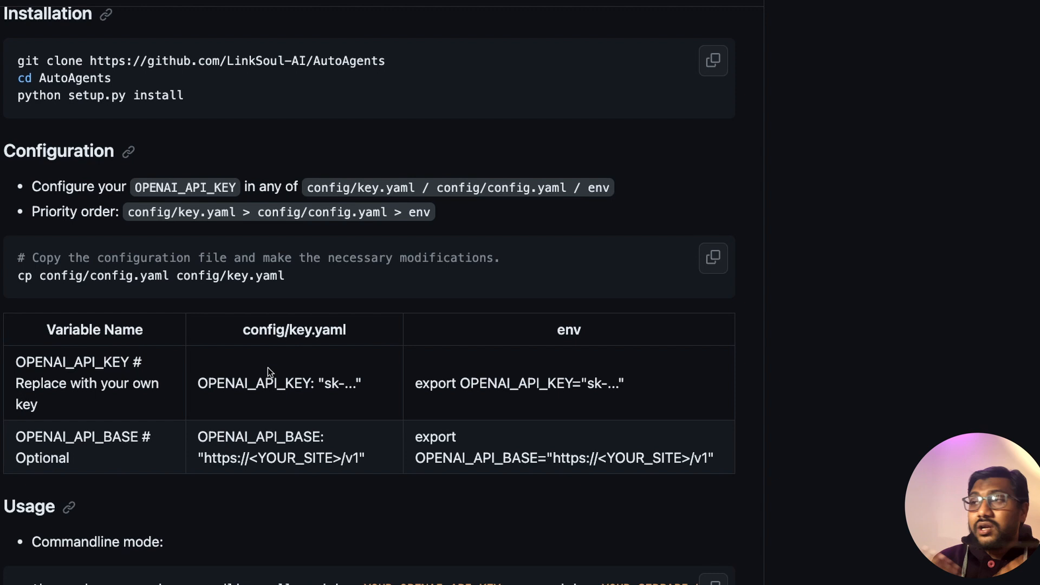
{"action": "mouse_move", "coordinate": [261, 368]}
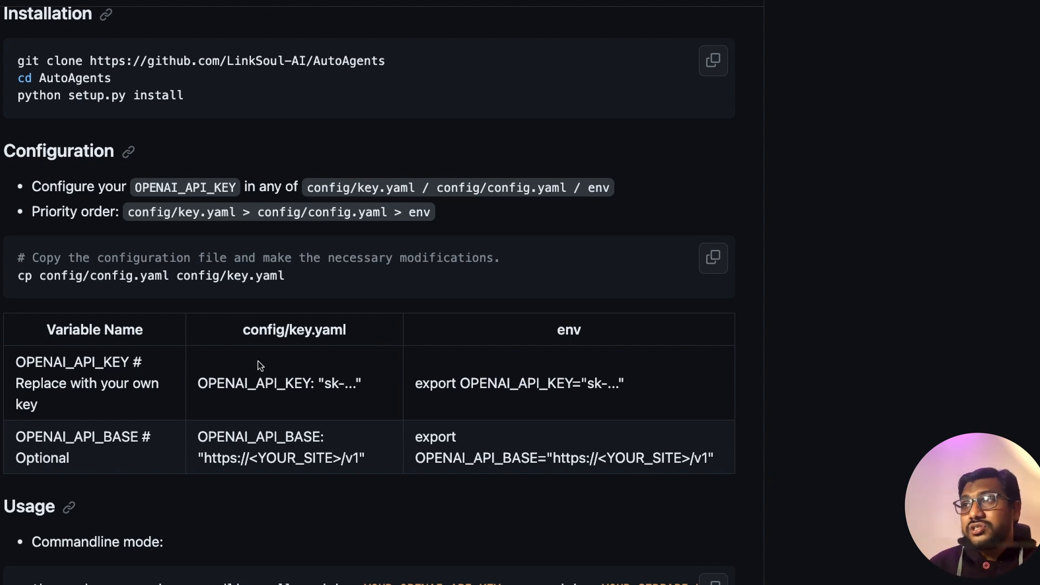
{"action": "scroll", "scroll_direction": "down", "scroll_amount": 3}
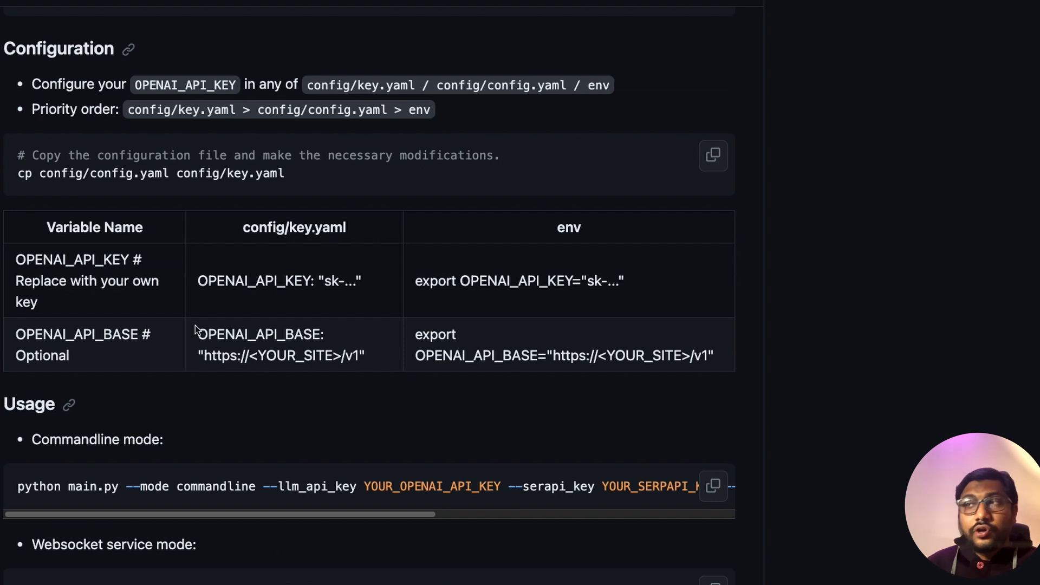
{"action": "mouse_move", "coordinate": [251, 328]}
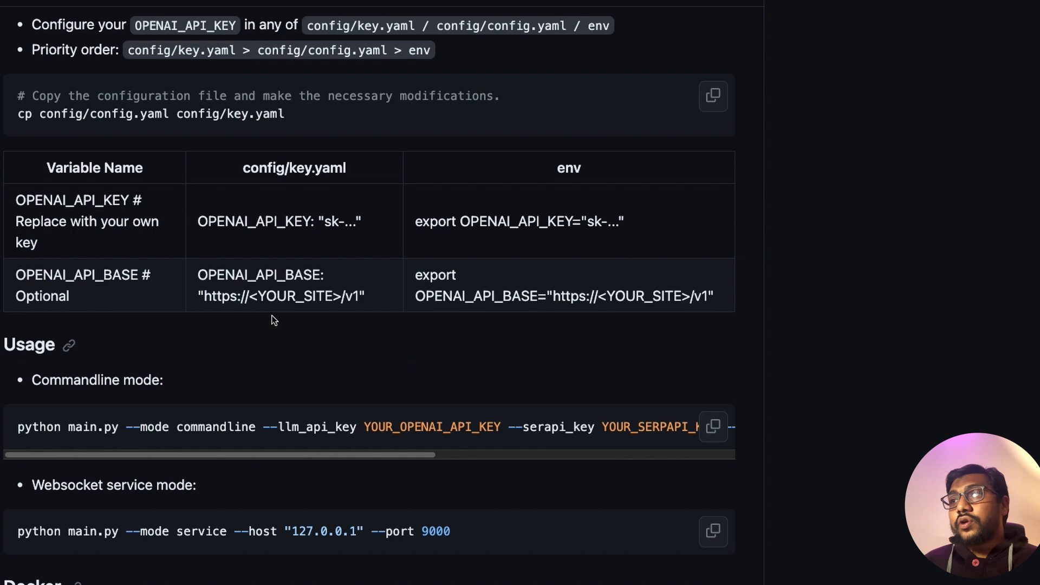
Scroll past Features and Demo to the repository's file list and About panel.
{"action": "scroll", "scroll_direction": "down", "scroll_amount": 3}
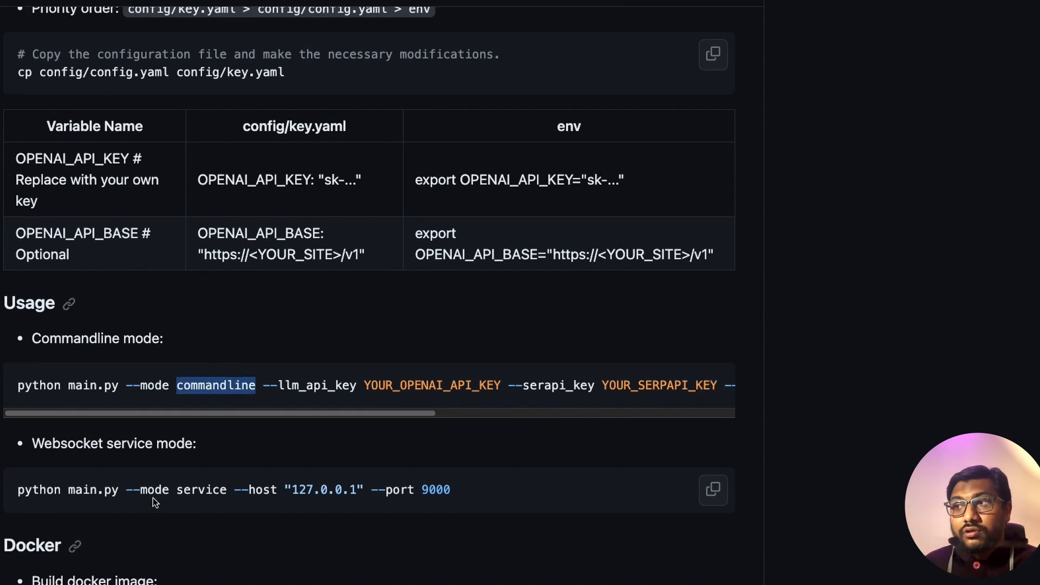
{"action": "scroll", "scroll_direction": "down", "scroll_amount": 3}
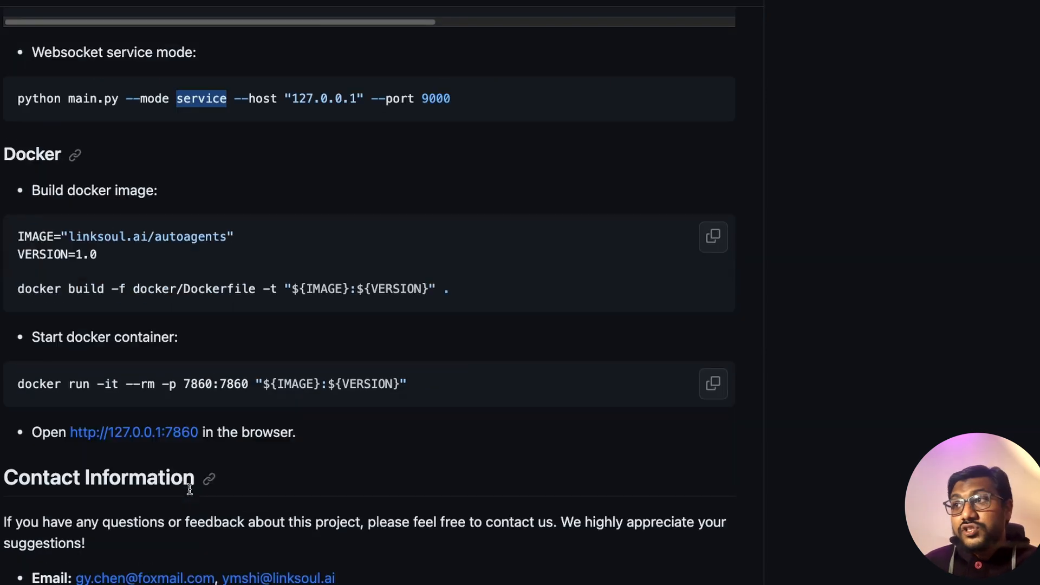
{"action": "mouse_move", "coordinate": [251, 345]}
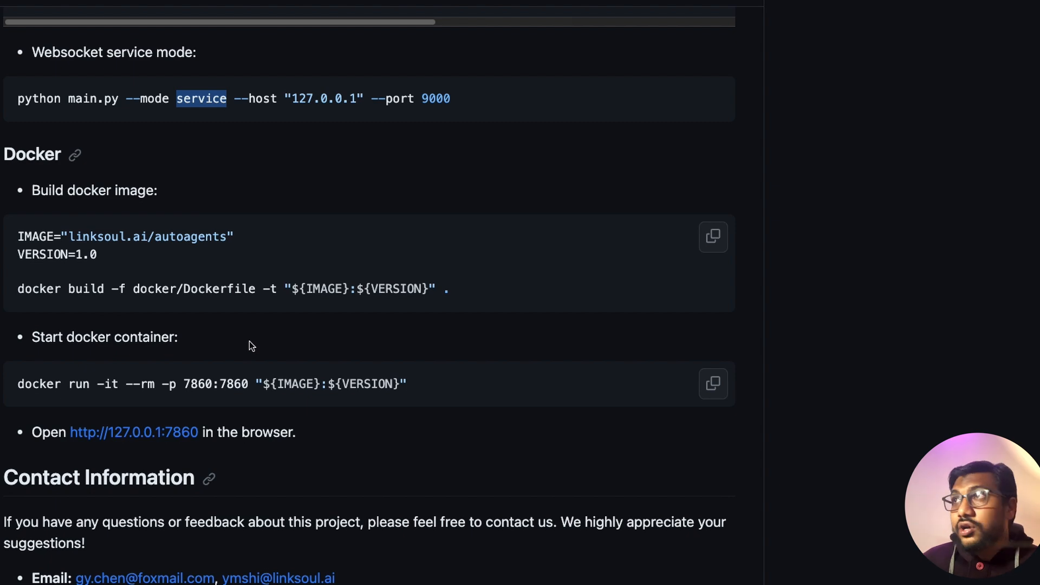
{"action": "scroll", "scroll_direction": "up", "scroll_amount": 3}
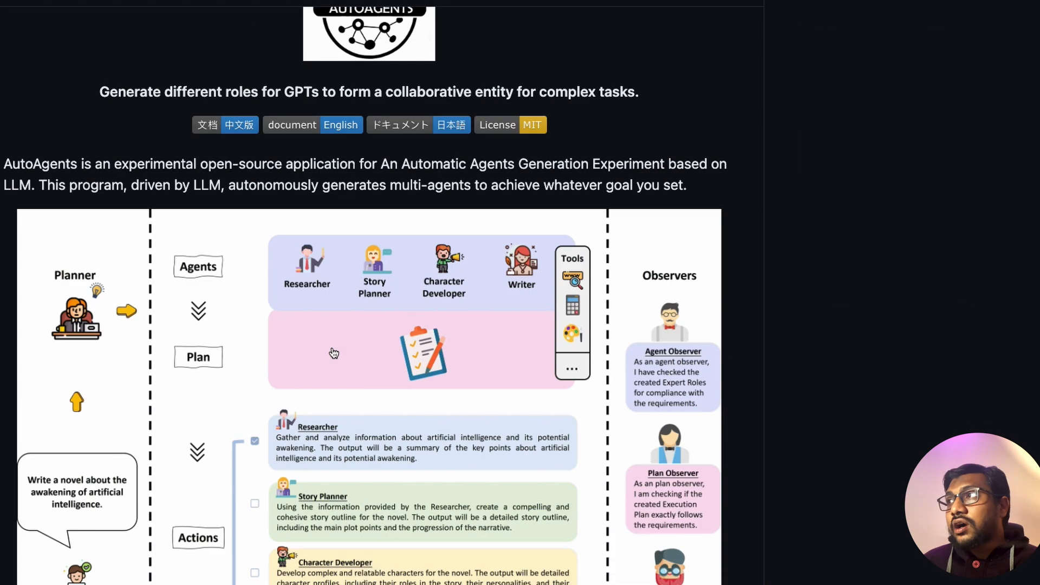
{"action": "scroll", "scroll_direction": "down", "scroll_amount": 3}
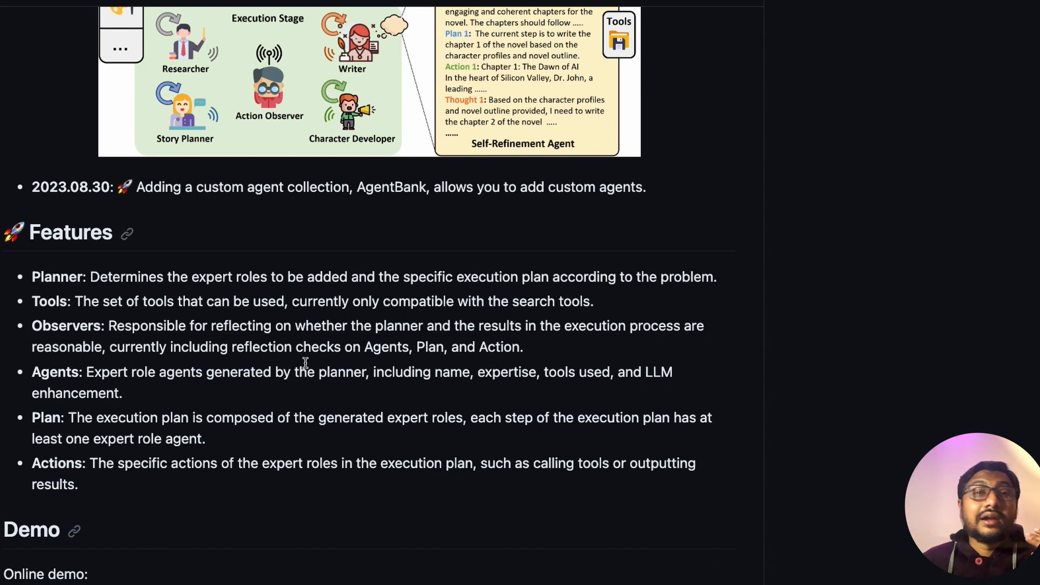
{"action": "scroll", "scroll_direction": "down", "scroll_amount": 3}
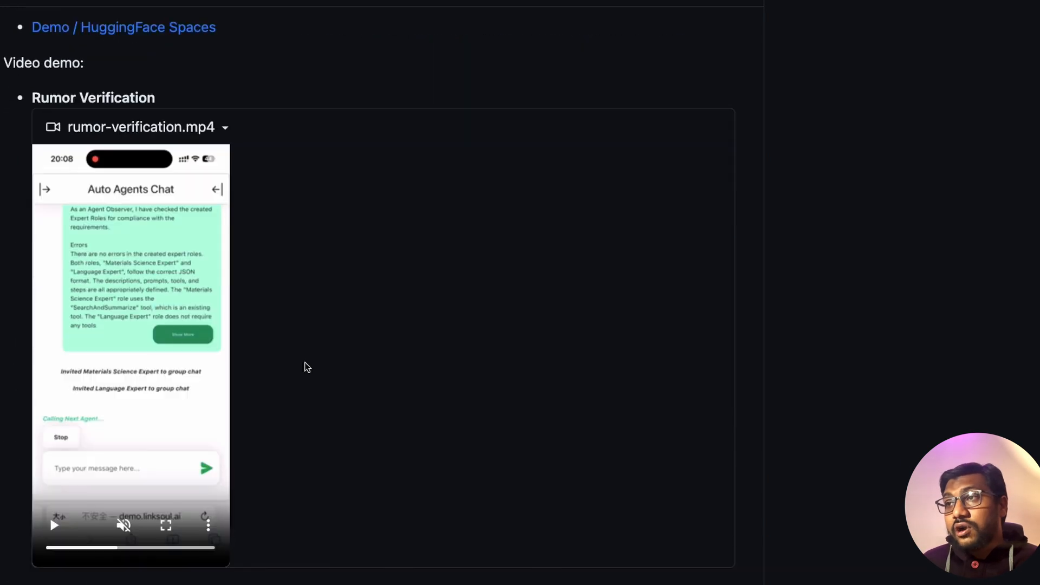
{"action": "scroll", "scroll_direction": "down", "scroll_amount": 3}
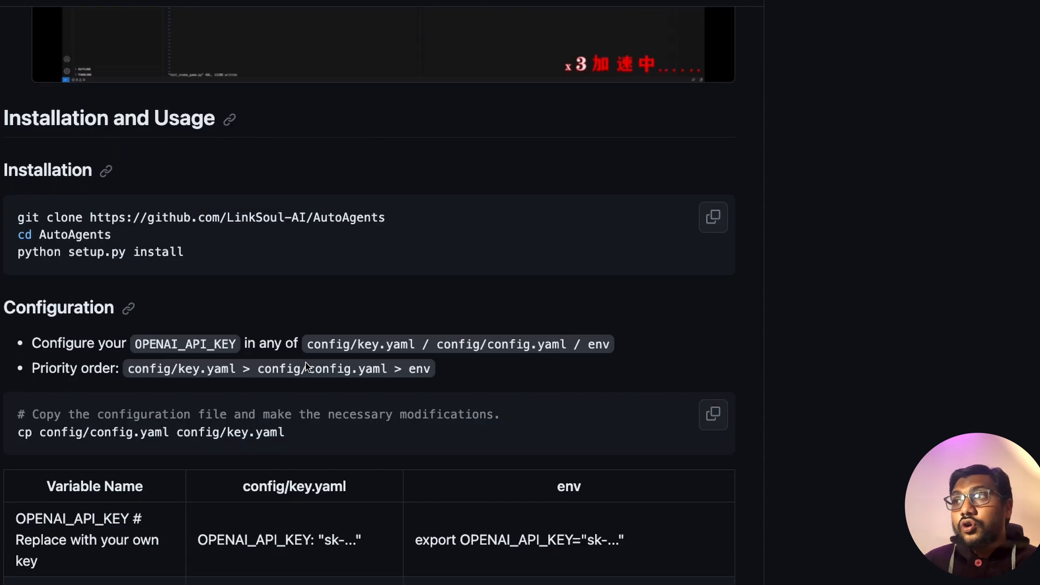
{"action": "scroll", "scroll_direction": "down", "scroll_amount": 3}
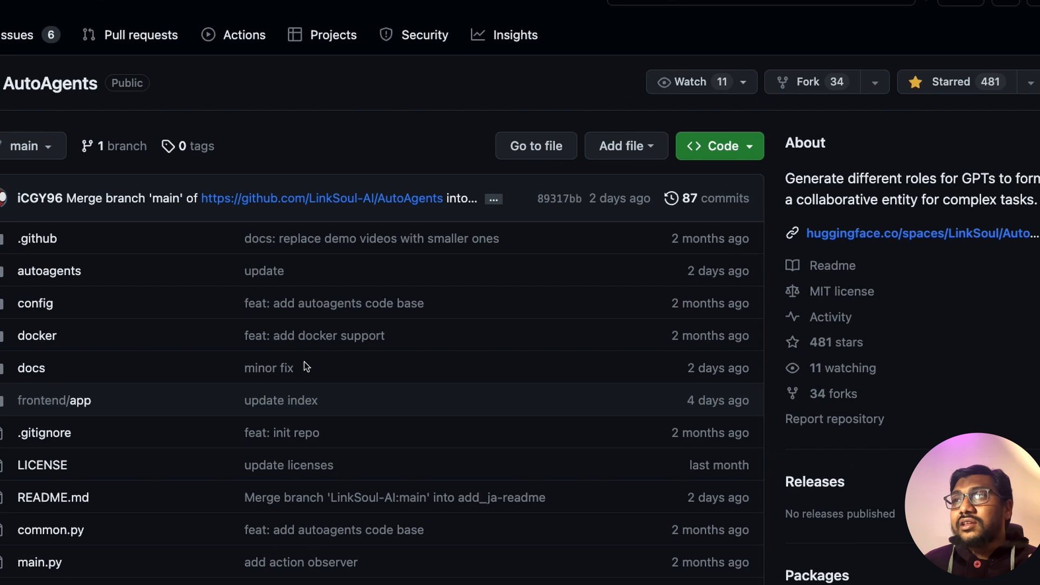
{"action": "left_click", "coordinate": [140, 35]}
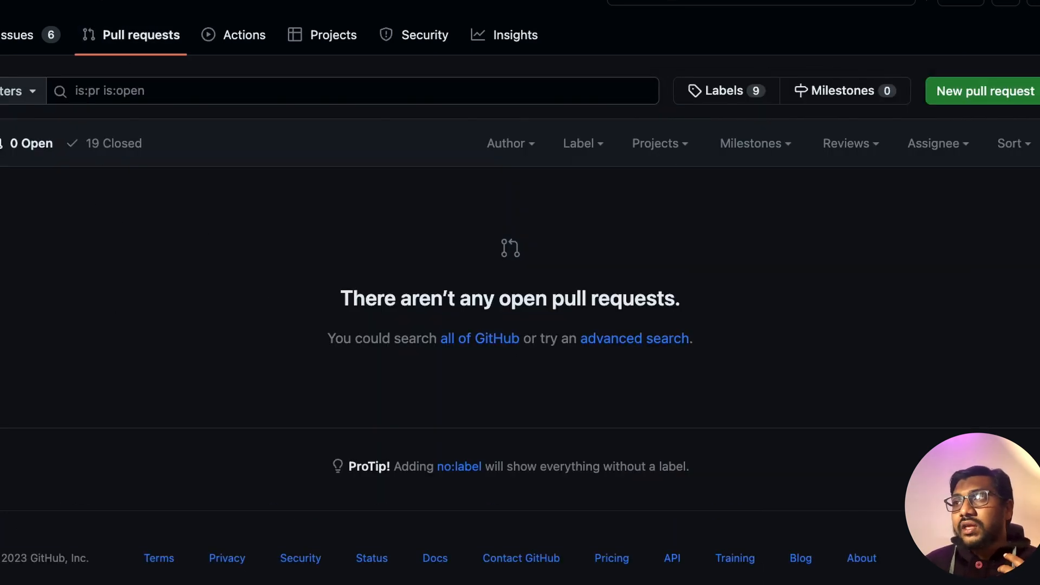
{"action": "left_click", "coordinate": [112, 143]}
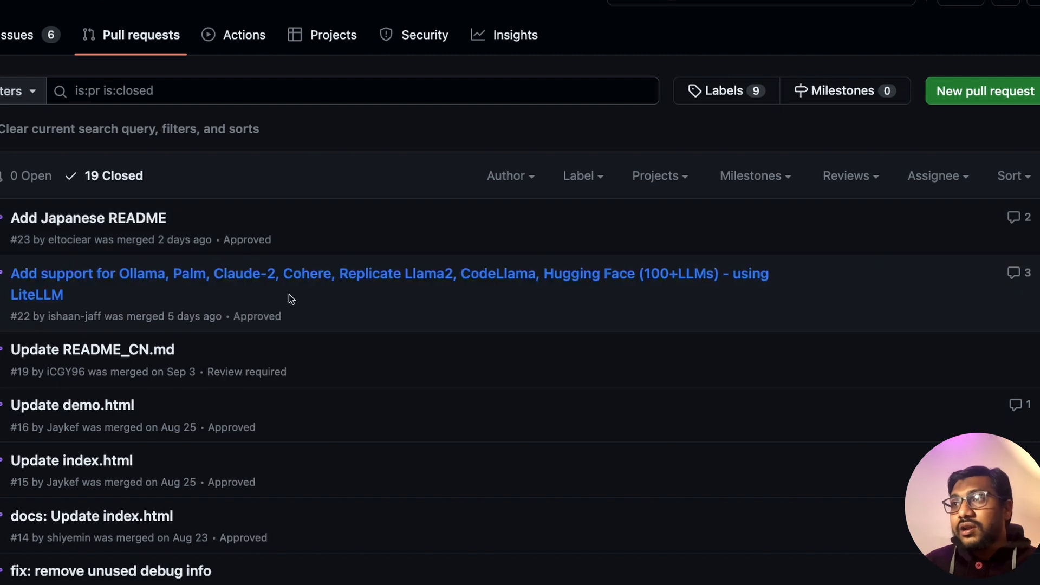
{"action": "left_click", "coordinate": [388, 273]}
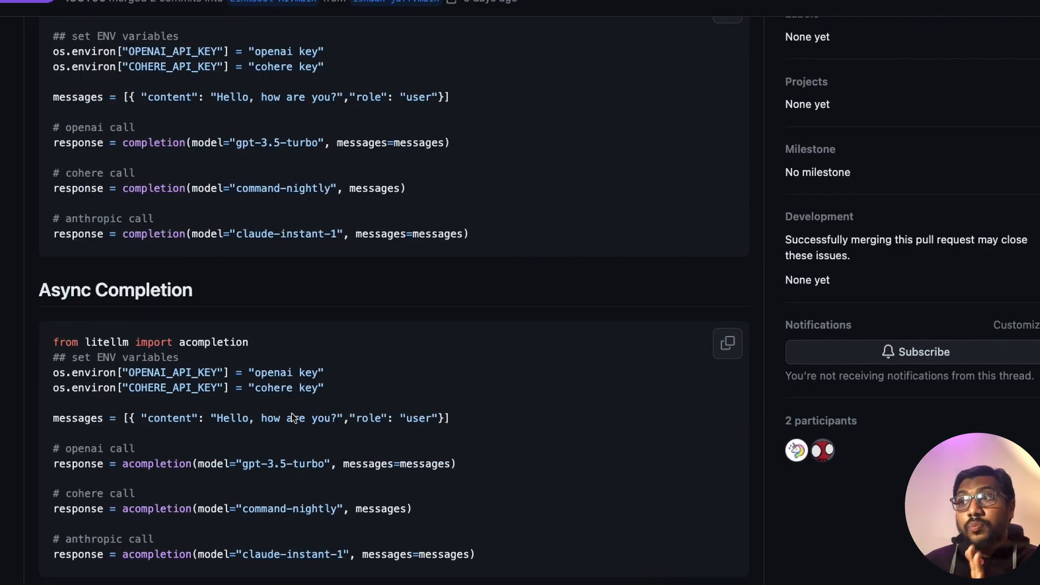
{"action": "scroll", "scroll_direction": "down", "scroll_amount": 3}
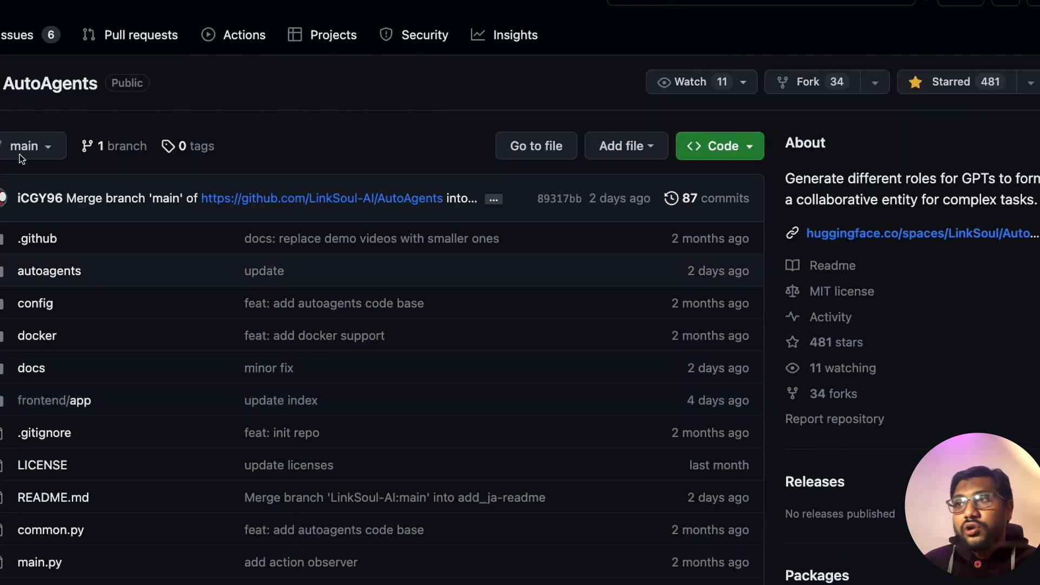
{"action": "mouse_move", "coordinate": [145, 388]}
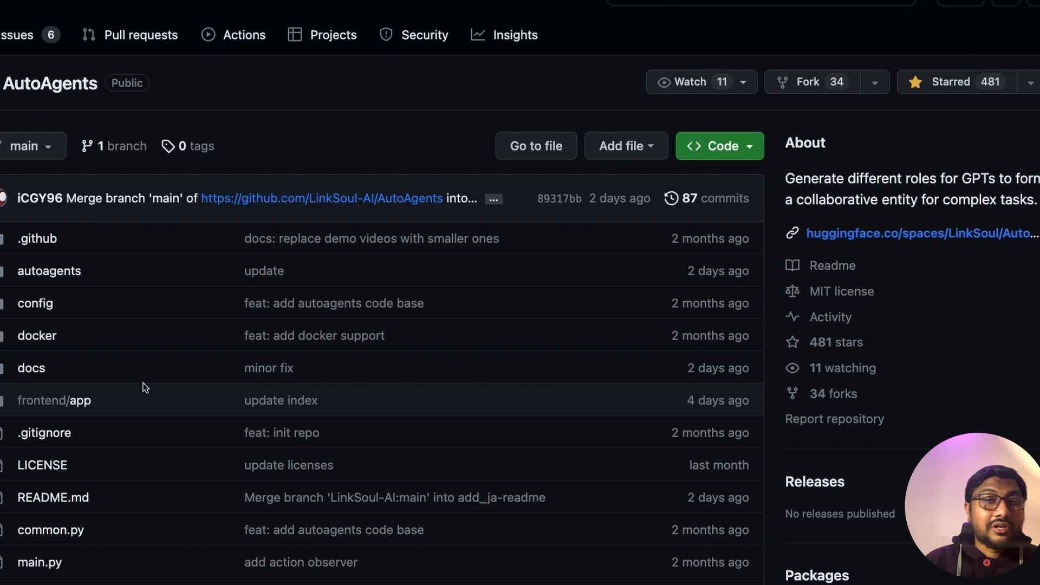
{"action": "mouse_move", "coordinate": [226, 396]}
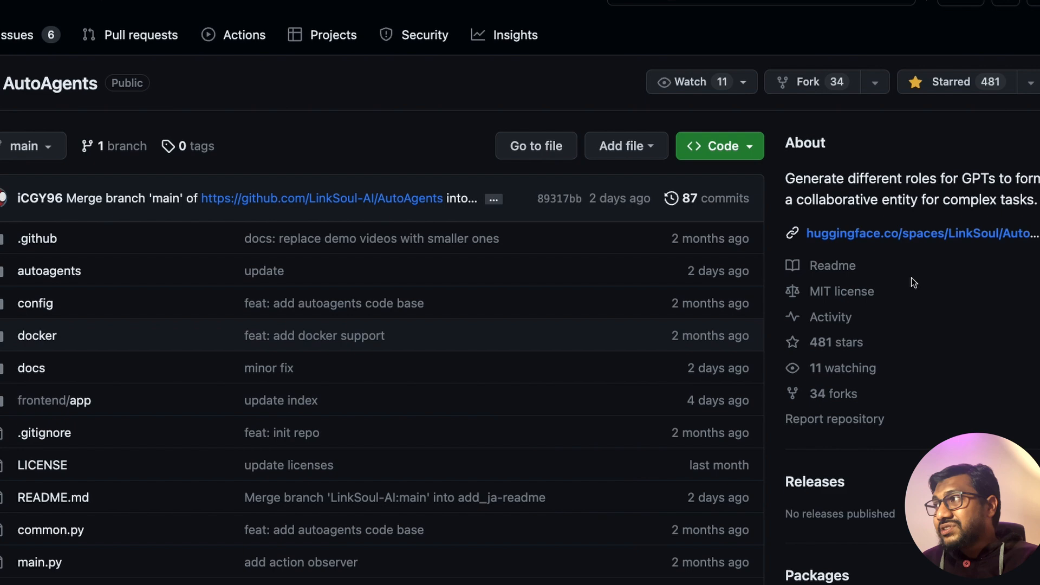
Scroll down to the README title and back up to the root file list.
{"action": "scroll", "scroll_direction": "down", "scroll_amount": 3}
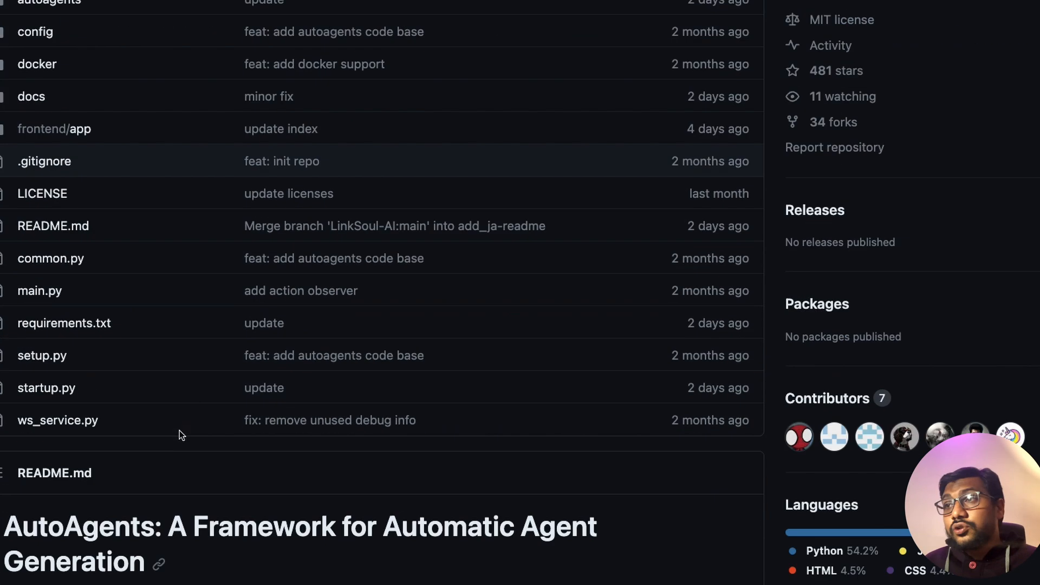
{"action": "scroll", "scroll_direction": "down", "scroll_amount": 3}
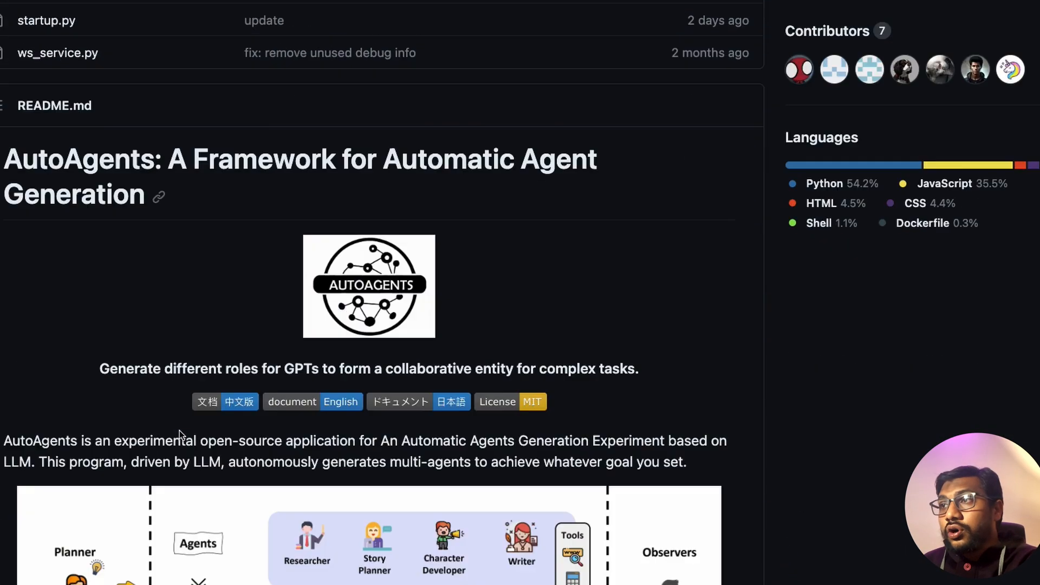
{"action": "scroll", "scroll_direction": "up", "scroll_amount": 3}
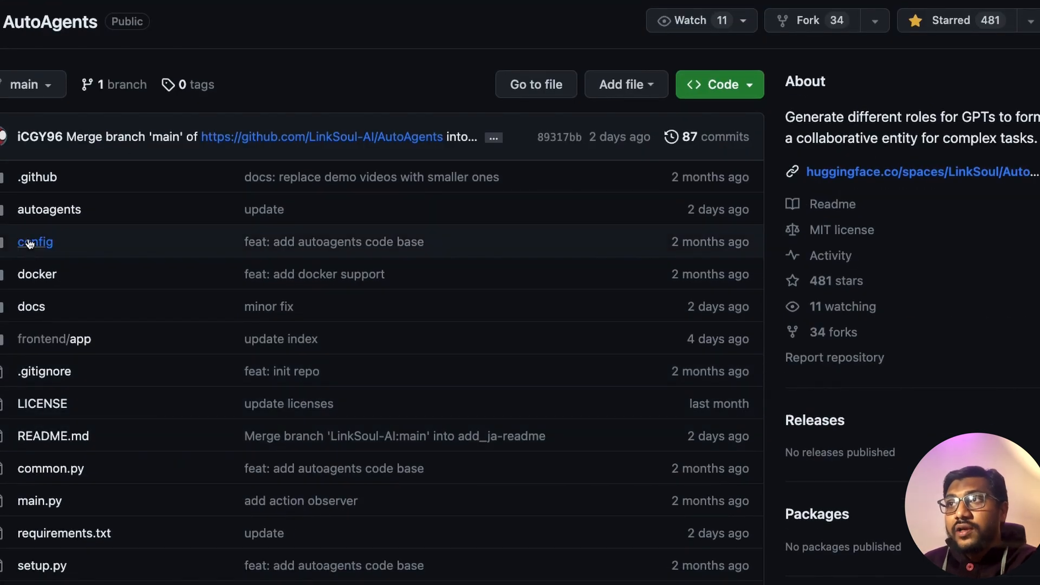
Open config/config.yaml, skim its API key settings, and select the OPENAI_PROXY value.
{"action": "left_click", "coordinate": [34, 241]}
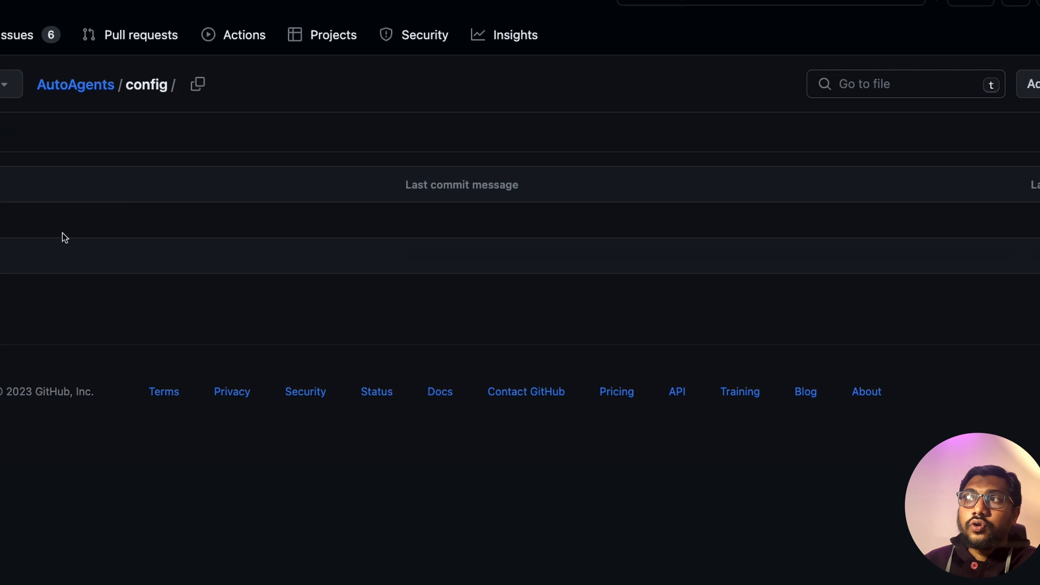
{"action": "scroll", "scroll_direction": "up", "scroll_amount": 3}
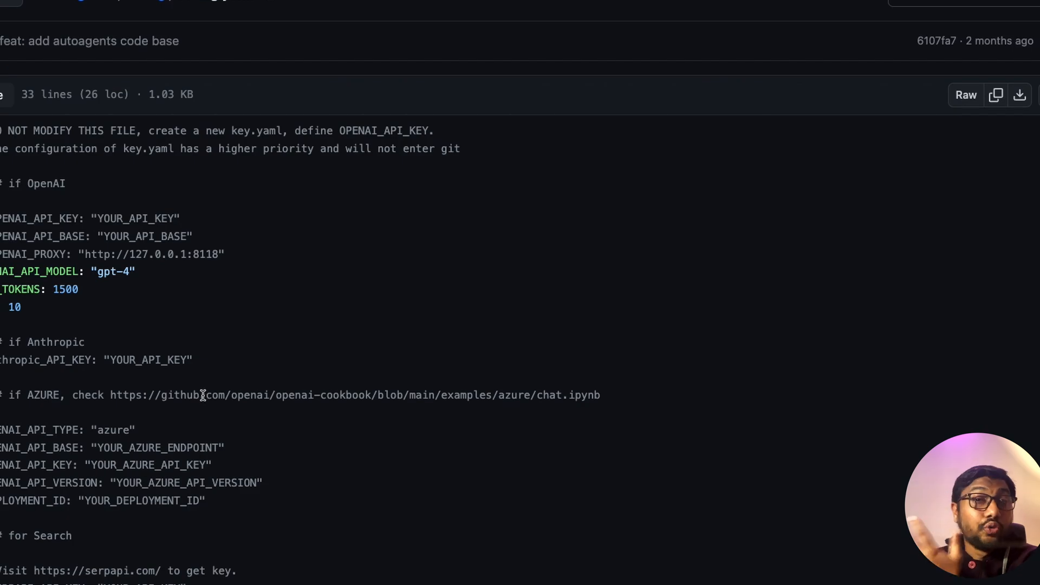
{"action": "mouse_move", "coordinate": [158, 375]}
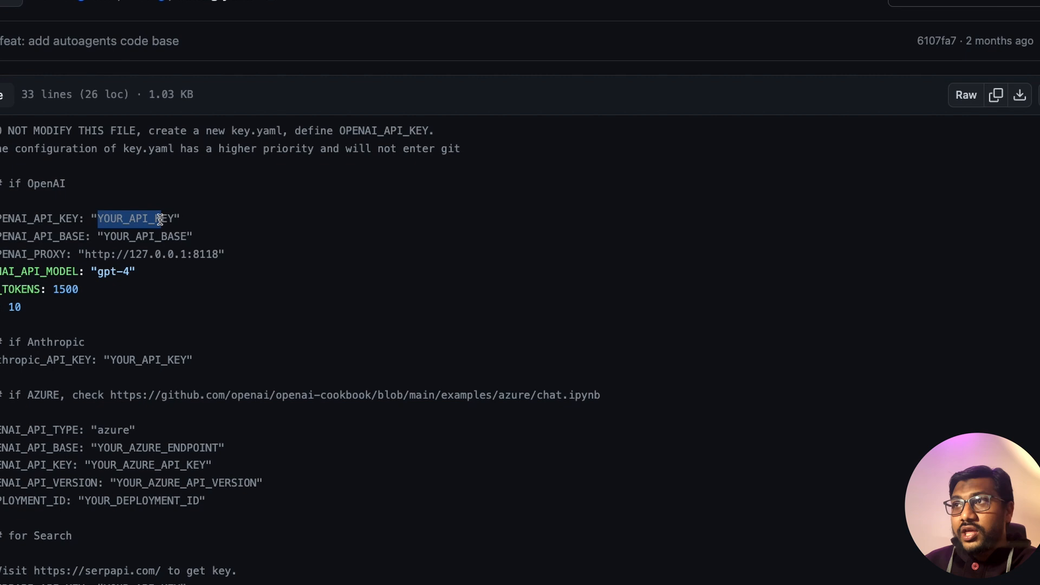
{"action": "scroll", "scroll_direction": "down", "scroll_amount": 3}
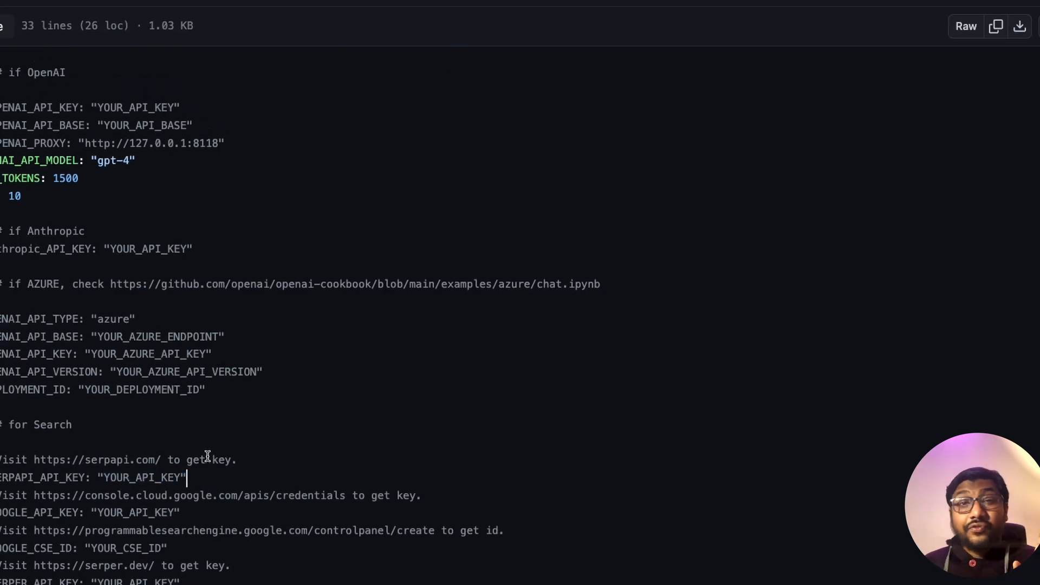
{"action": "scroll", "scroll_direction": "up", "scroll_amount": 3}
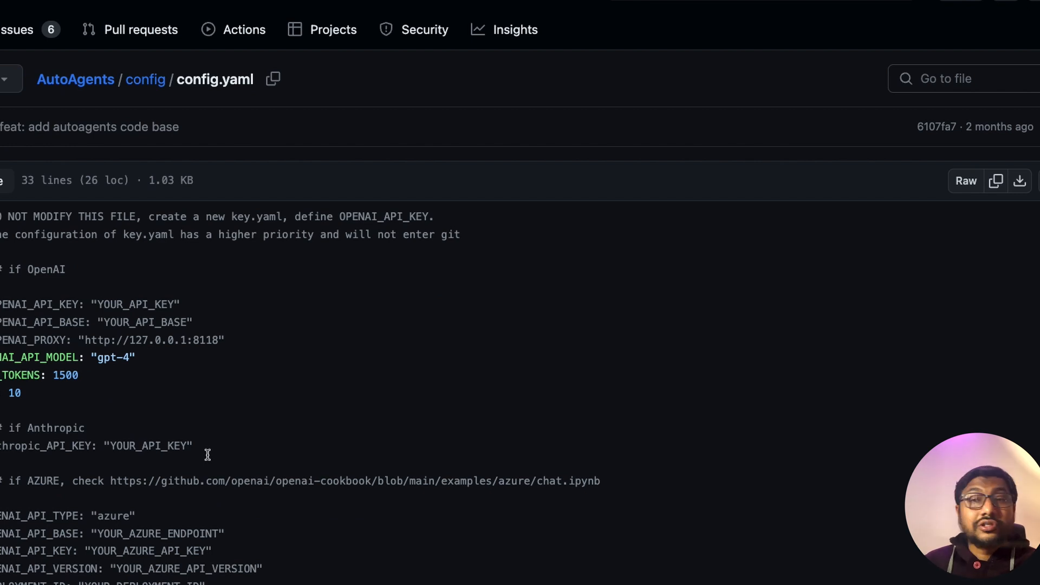
{"action": "mouse_move", "coordinate": [227, 458]}
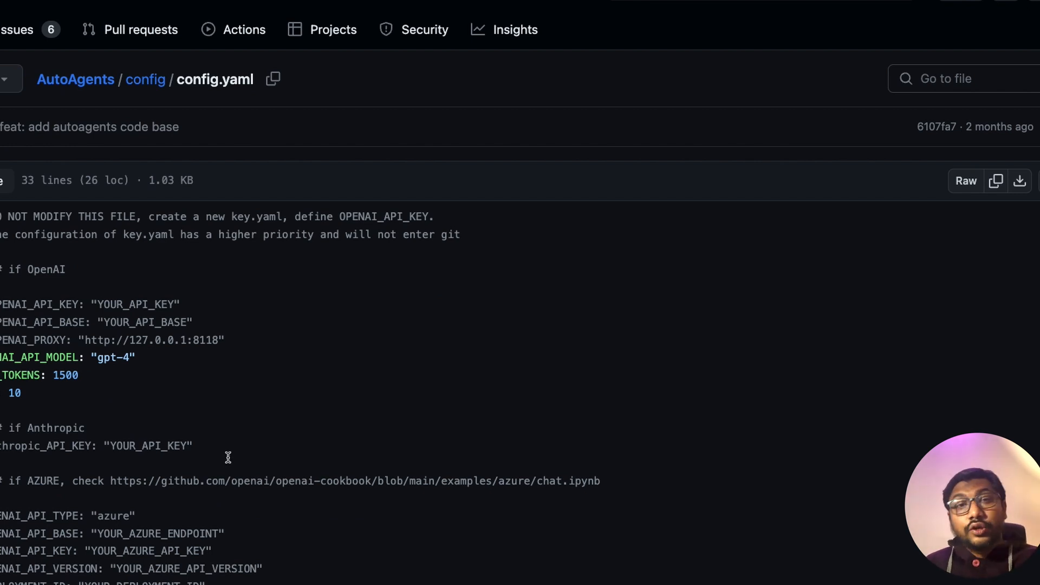
{"action": "mouse_move", "coordinate": [222, 453]}
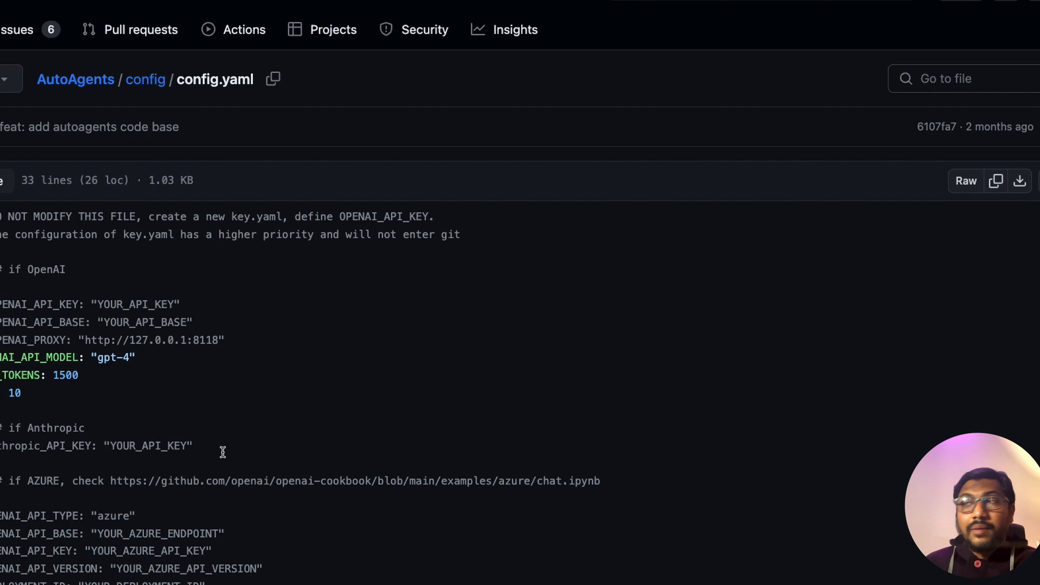
{"action": "double_click", "coordinate": [154, 339]}
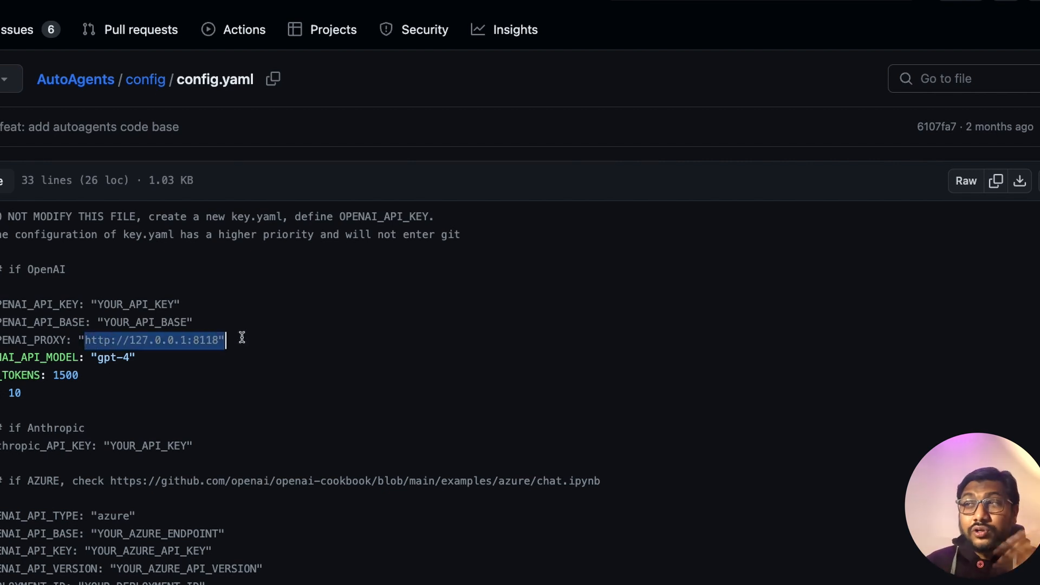
Highlight the OpenAI API base placeholder and gpt-4 model values in config.yaml.
{"action": "left_click", "coordinate": [229, 358]}
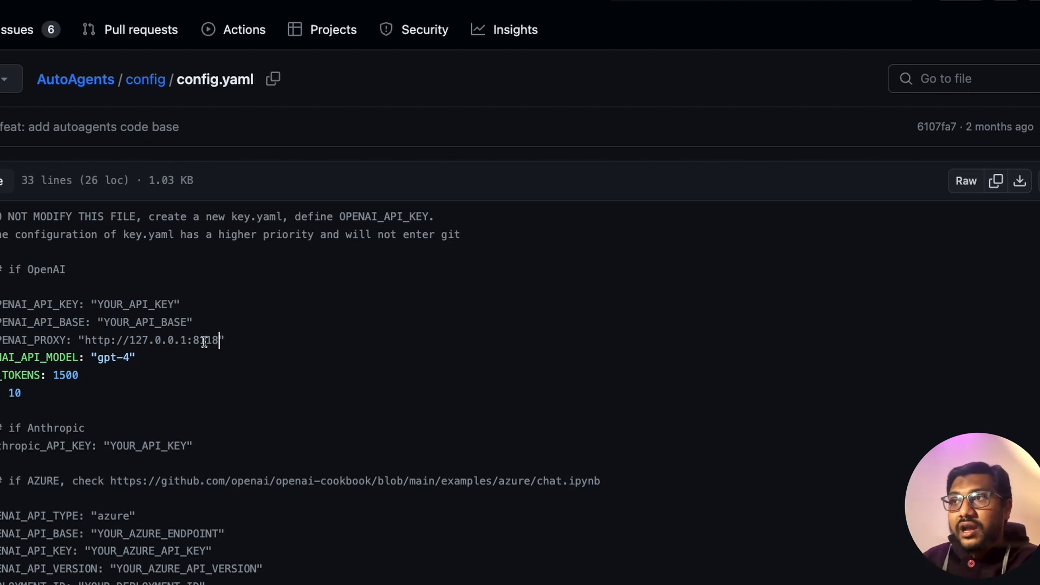
{"action": "double_click", "coordinate": [136, 305]}
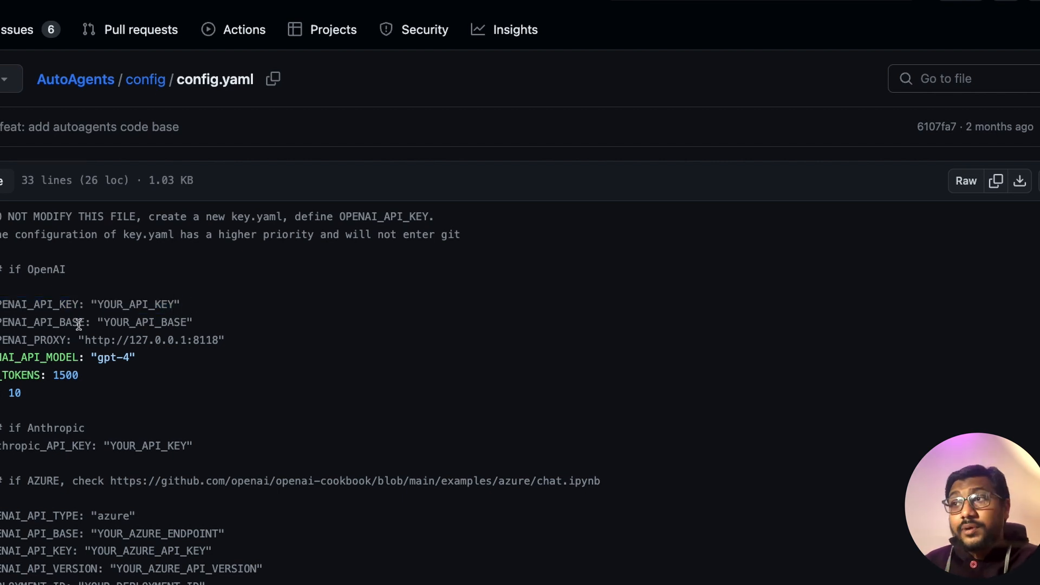
{"action": "double_click", "coordinate": [144, 322]}
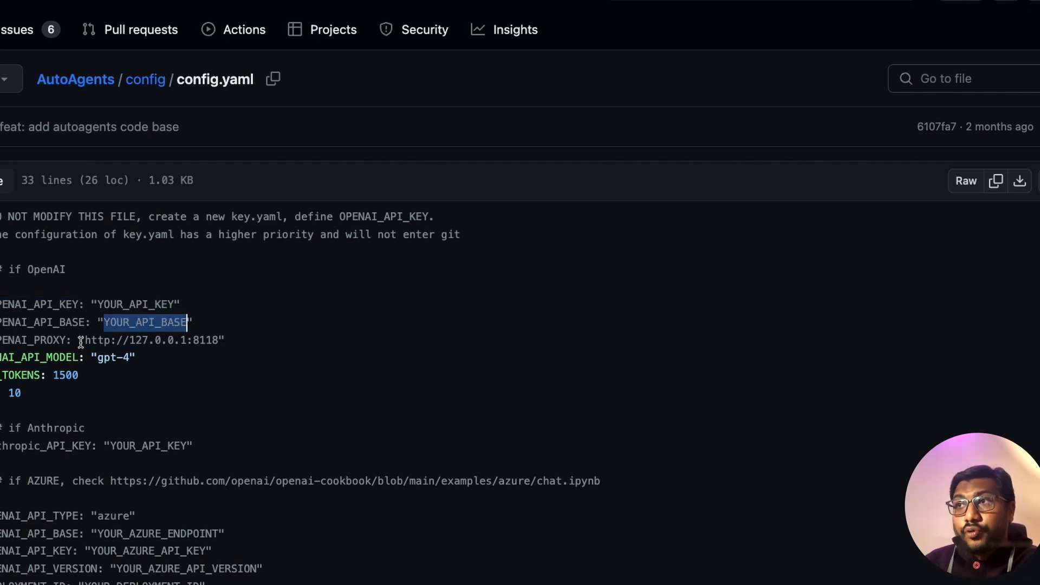
{"action": "double_click", "coordinate": [151, 340]}
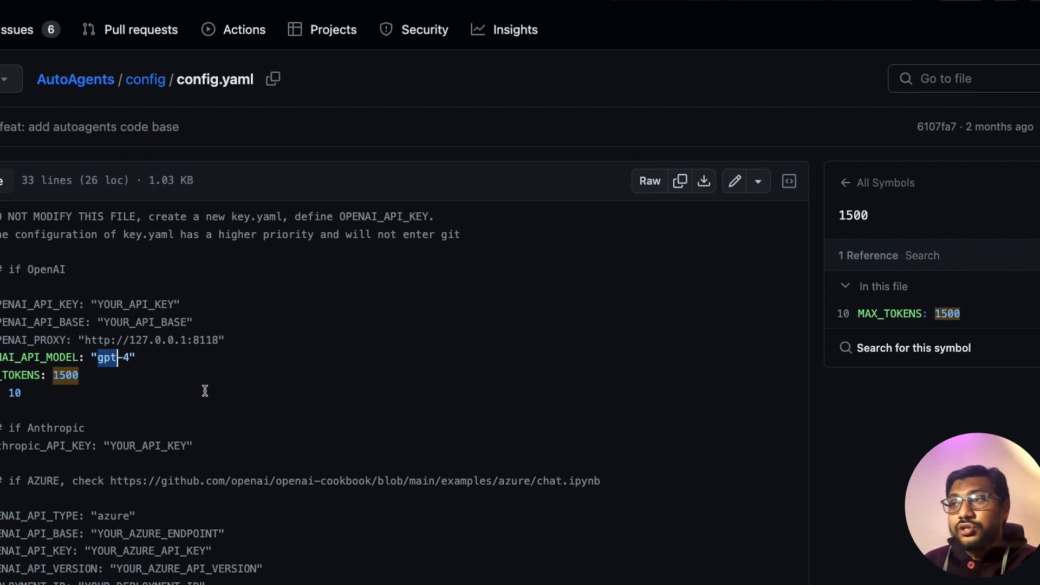
Scroll the file once more and return to the config folder listing.
{"action": "scroll", "scroll_direction": "down", "scroll_amount": 3}
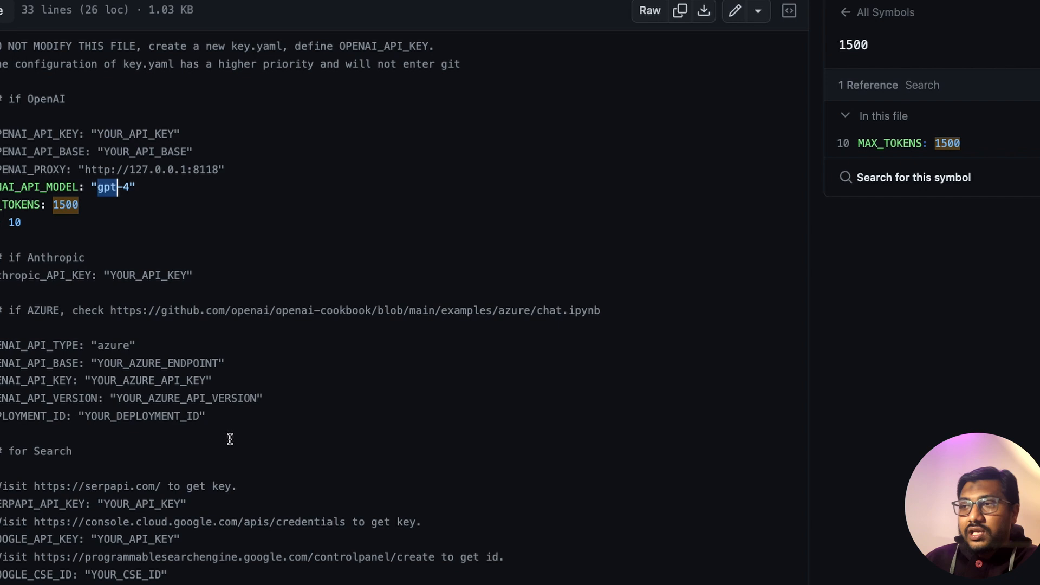
{"action": "scroll", "scroll_direction": "up", "scroll_amount": 3}
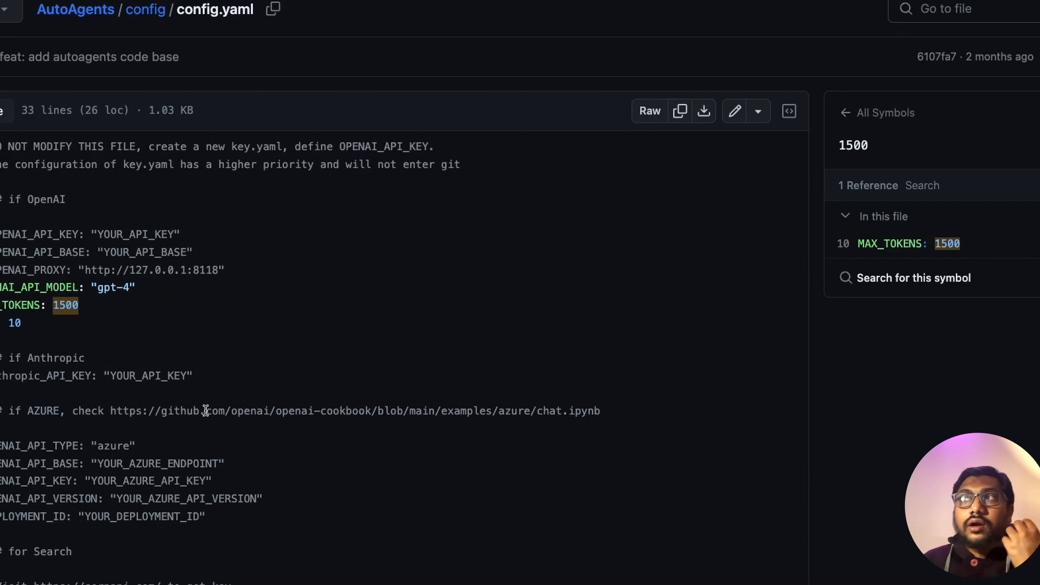
{"action": "mouse_move", "coordinate": [138, 293]}
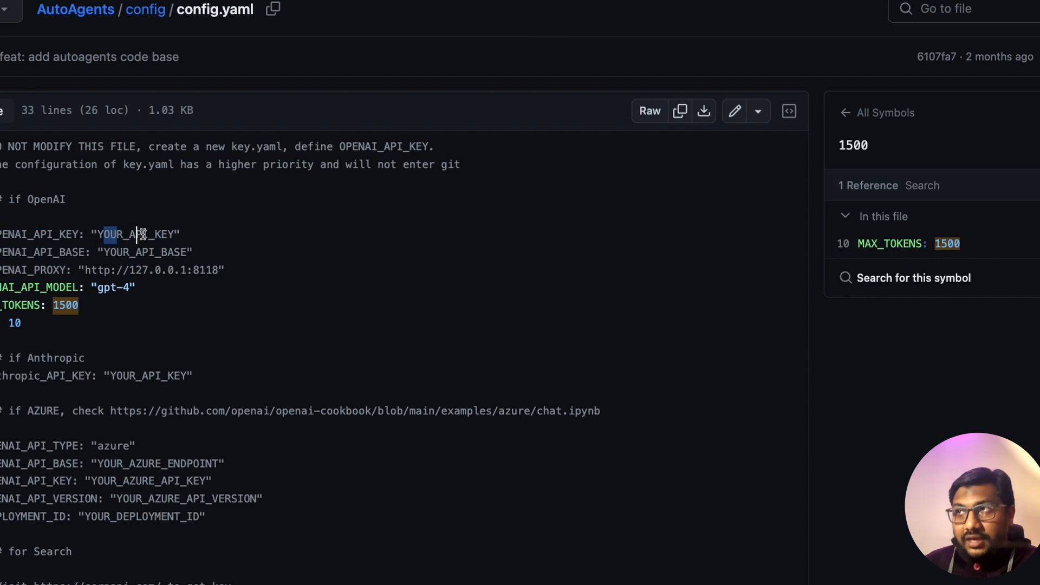
{"action": "left_click", "coordinate": [145, 9]}
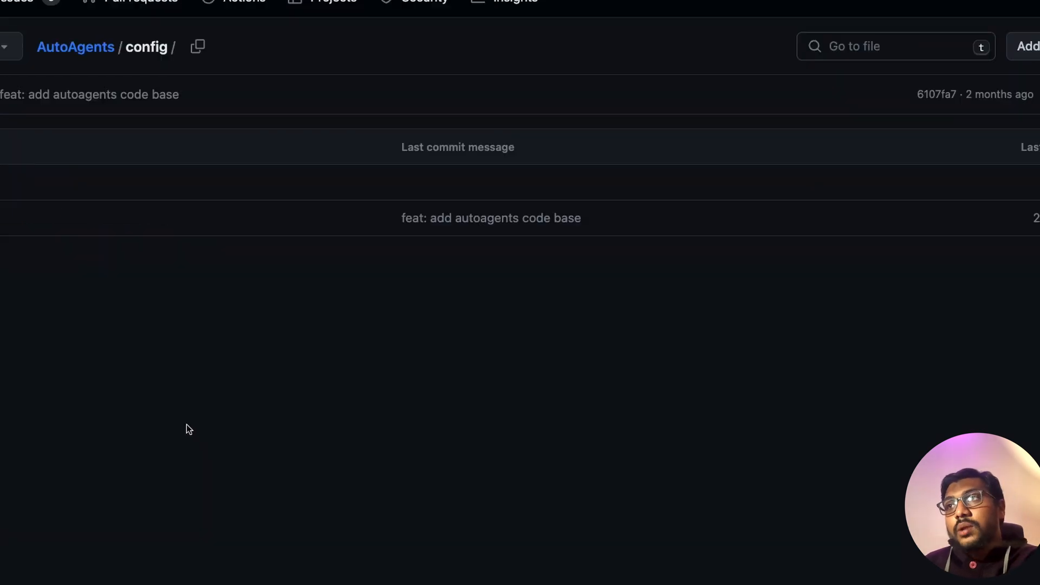
{"action": "mouse_move", "coordinate": [202, 414]}
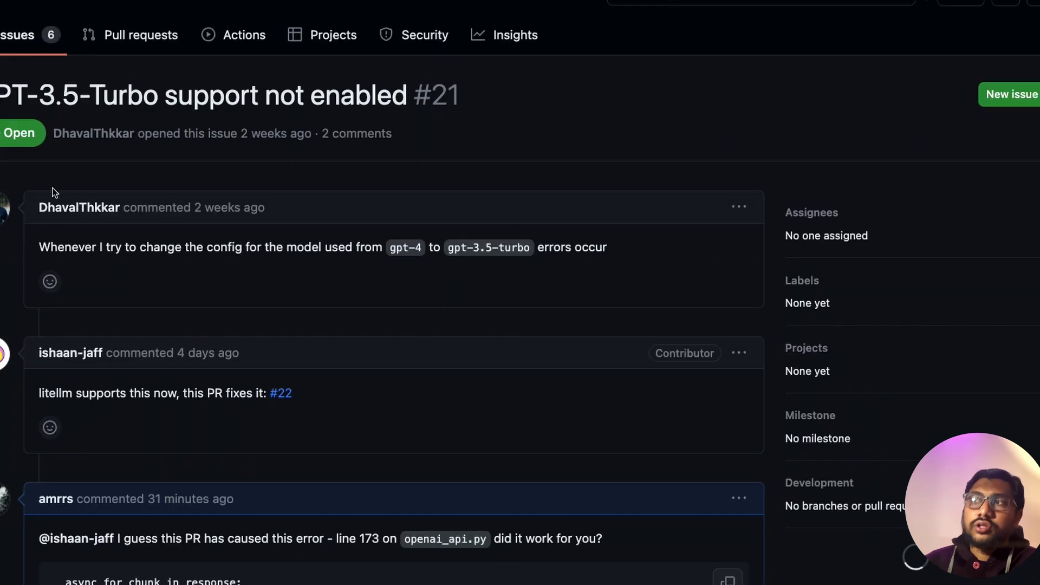
{"action": "mouse_move", "coordinate": [257, 350]}
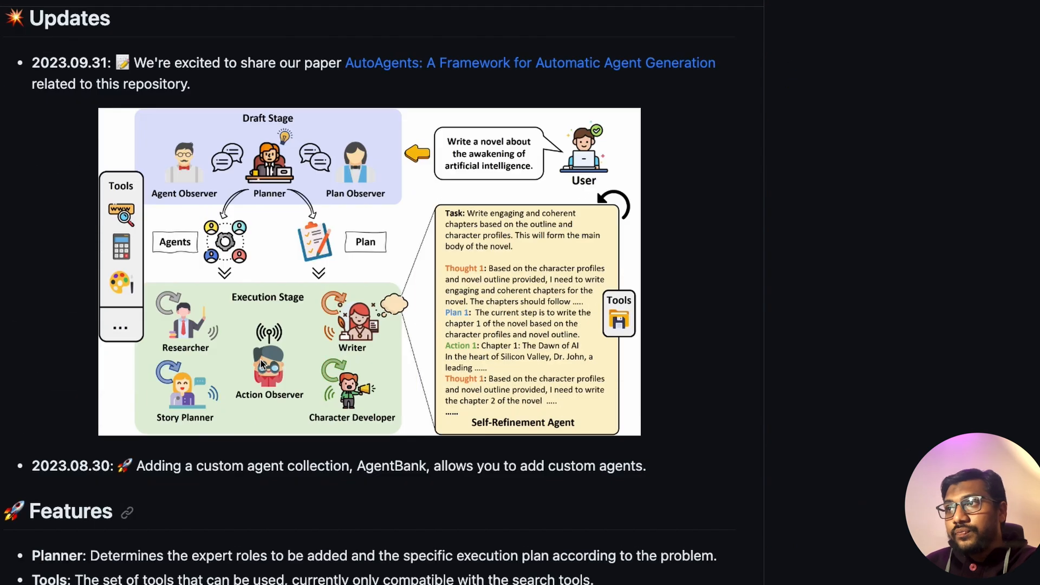
Scroll through the README's commandline usage to the SerpAPI key placeholder.
{"action": "scroll", "scroll_direction": "down", "scroll_amount": 3}
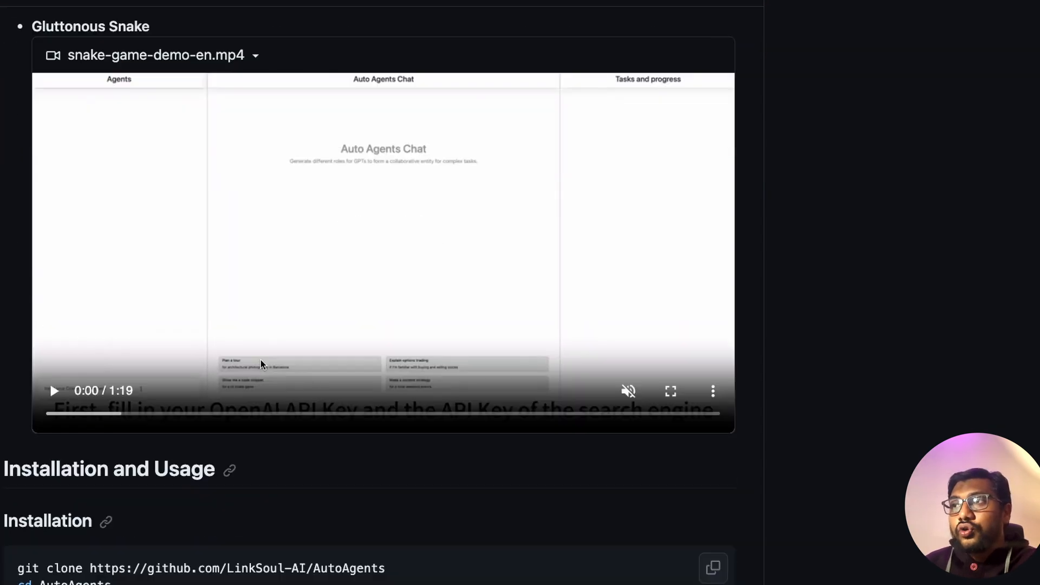
{"action": "scroll", "scroll_direction": "down", "scroll_amount": 3}
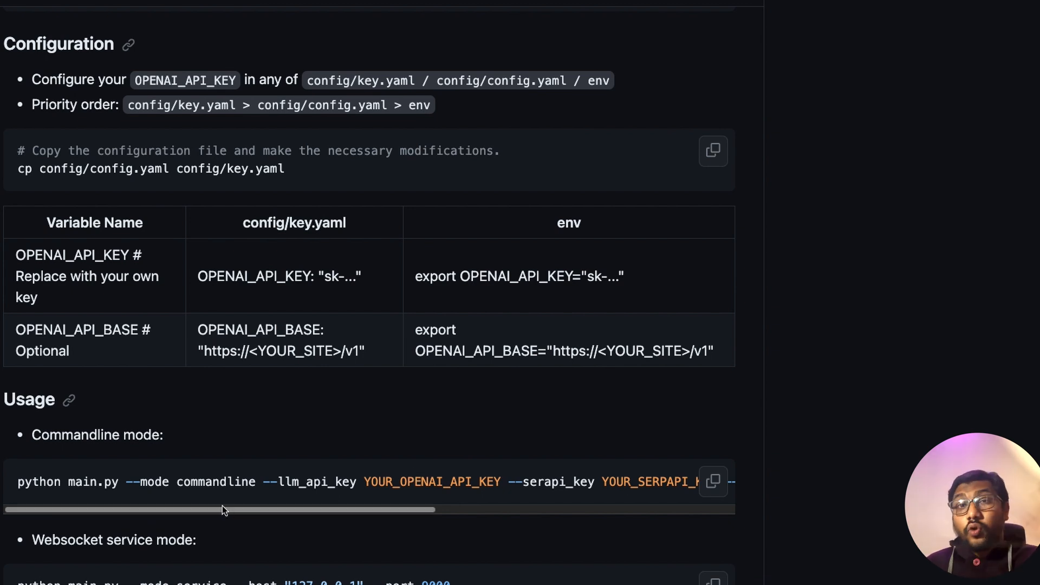
{"action": "scroll", "scroll_direction": "down", "scroll_amount": 3}
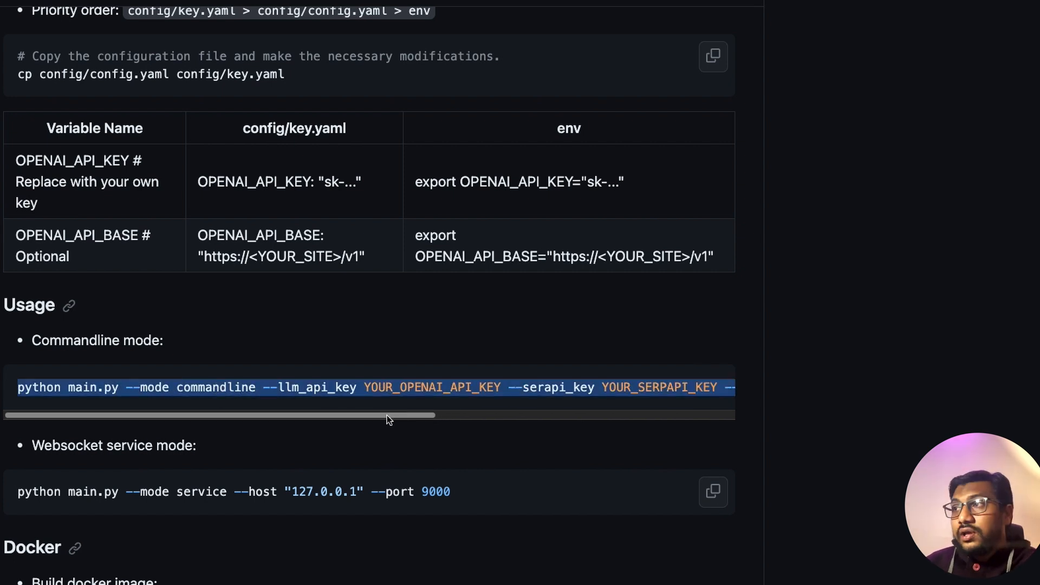
{"action": "scroll", "scroll_direction": "right", "scroll_amount": 3}
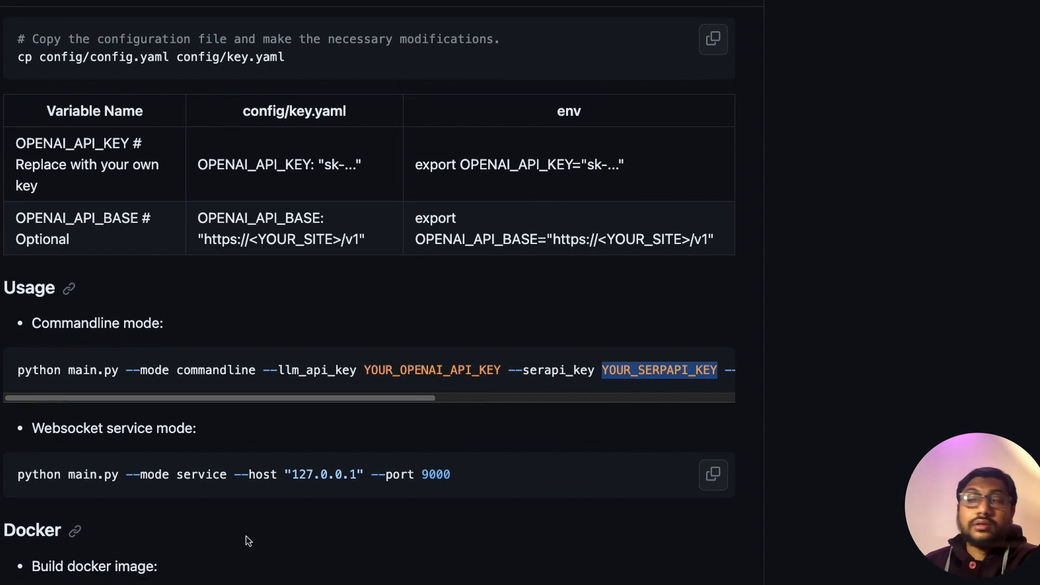
{"action": "scroll", "scroll_direction": "up", "scroll_amount": 3}
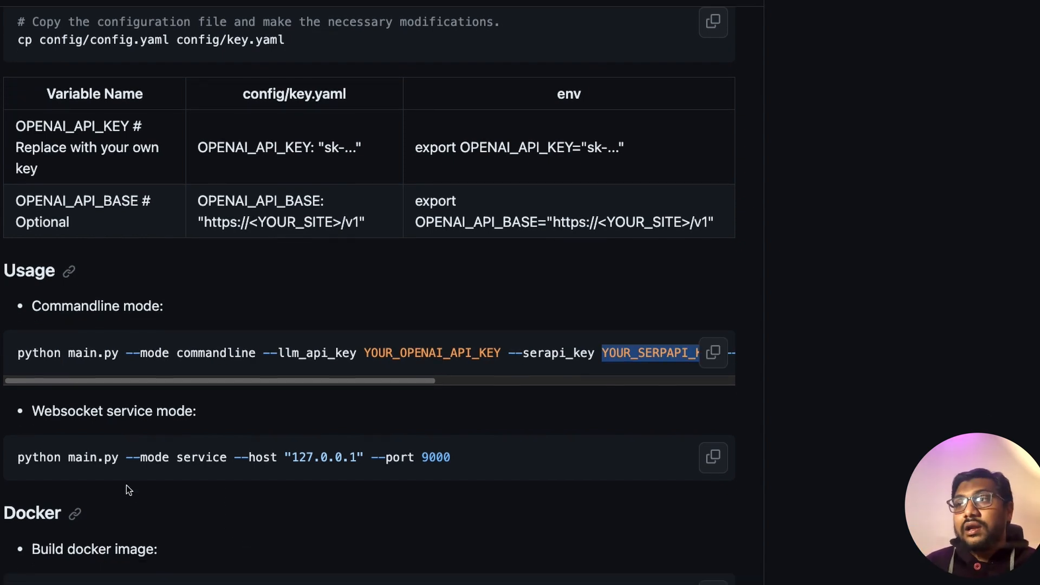
{"action": "mouse_move", "coordinate": [352, 530]}
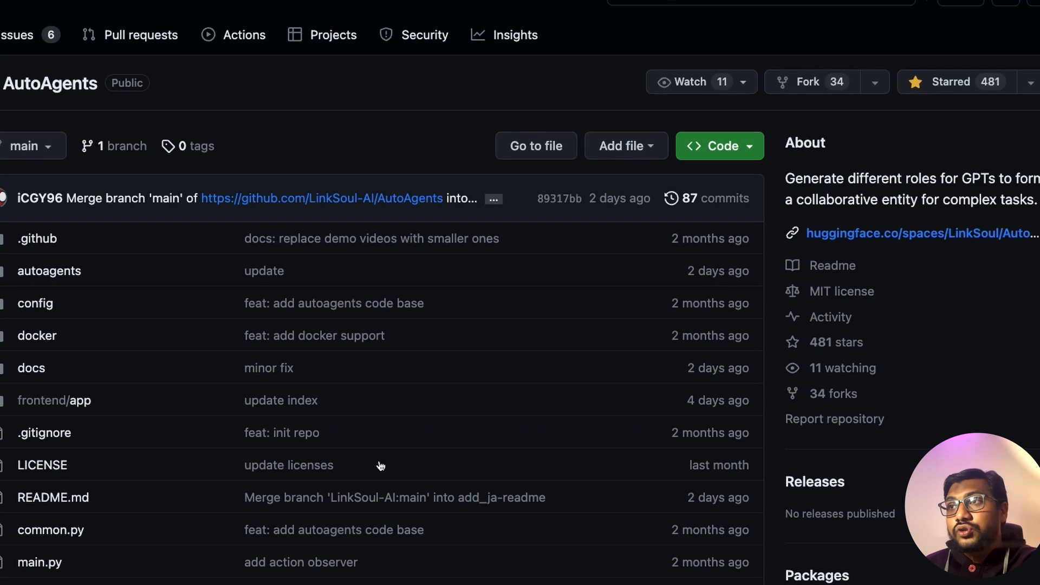
{"action": "mouse_move", "coordinate": [186, 393]}
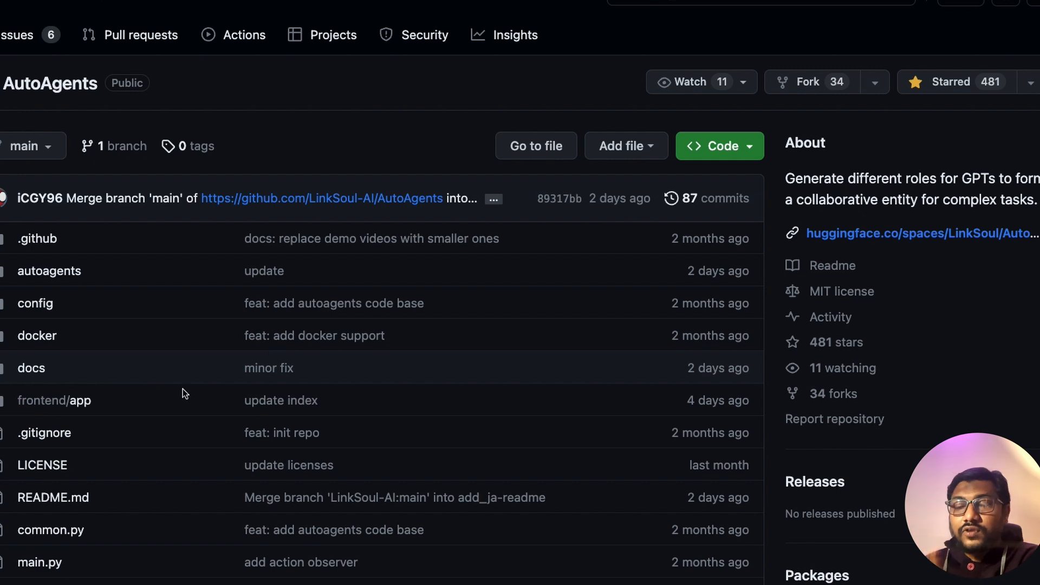
{"action": "mouse_move", "coordinate": [42, 284]}
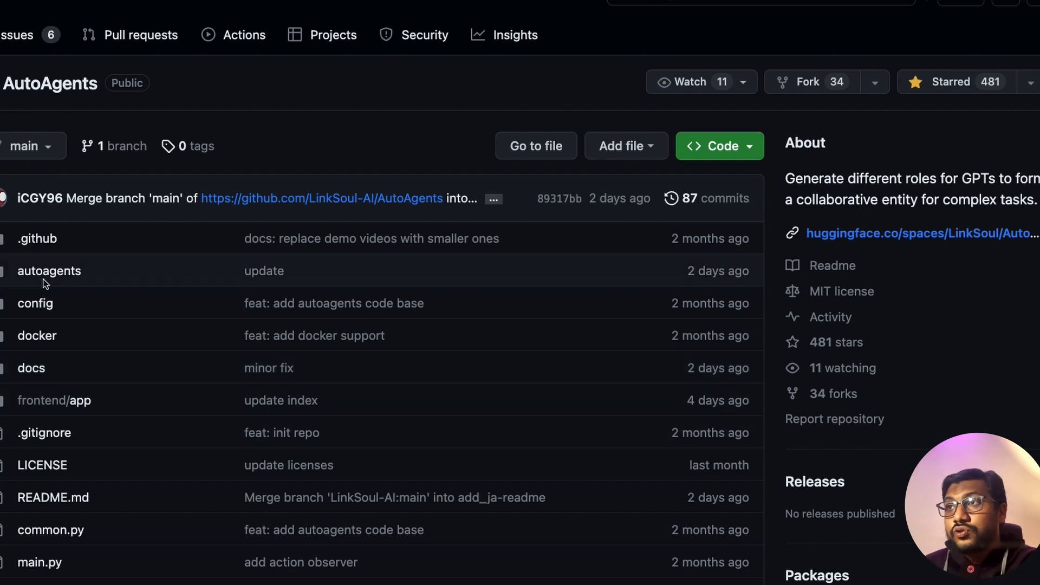
Navigate into frontend/app/js and view the websocket JavaScript source.
{"action": "scroll", "scroll_direction": "down", "scroll_amount": 3}
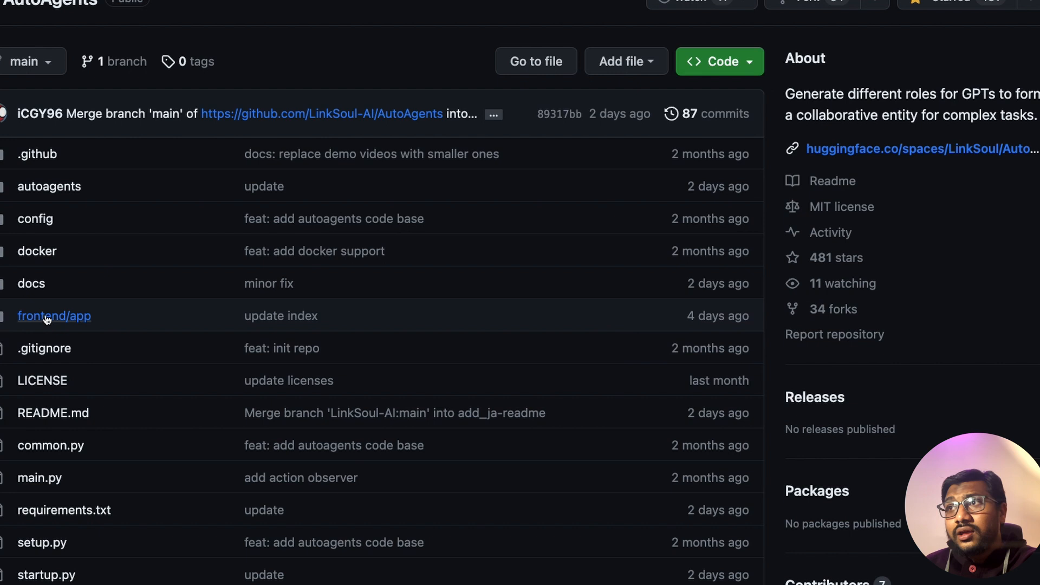
{"action": "left_click", "coordinate": [54, 315]}
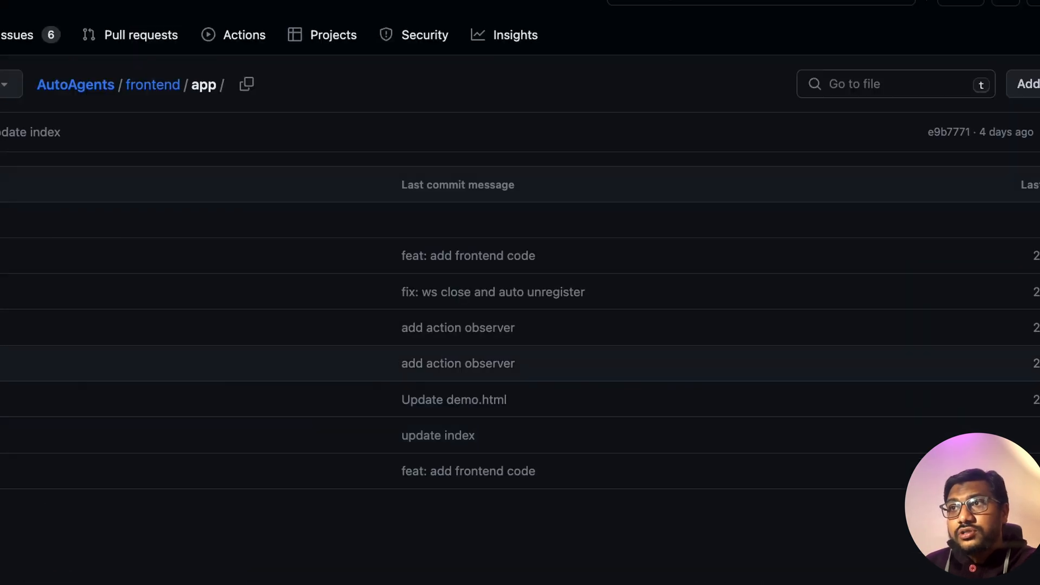
{"action": "left_click", "coordinate": [75, 84]}
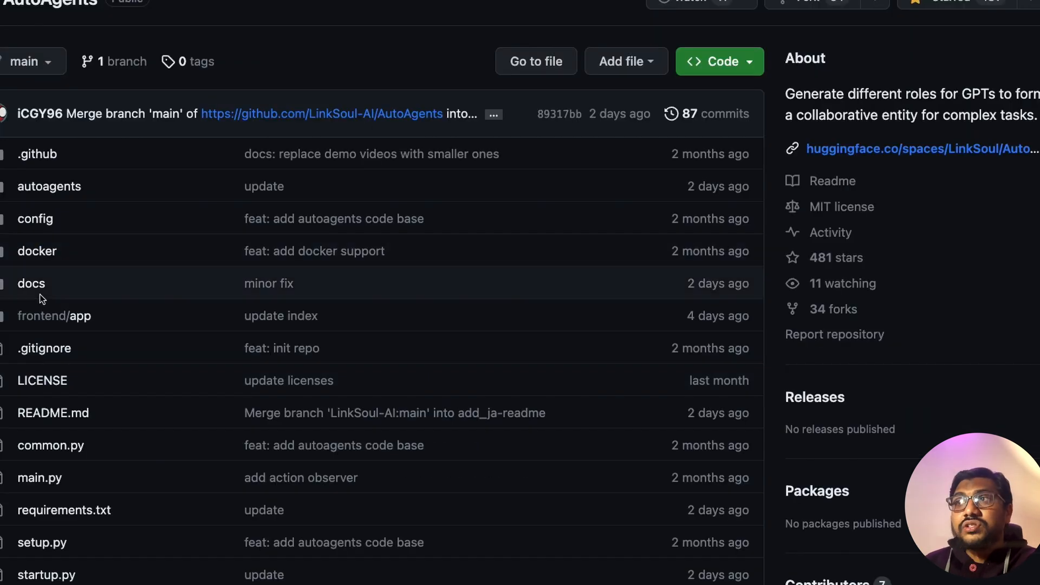
{"action": "left_click", "coordinate": [54, 315]}
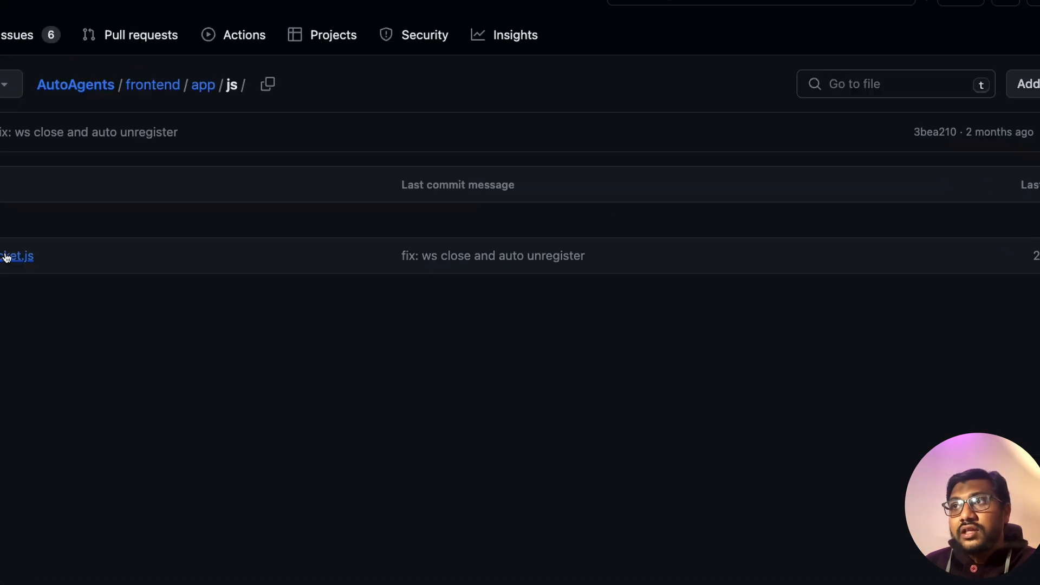
{"action": "left_click", "coordinate": [18, 256]}
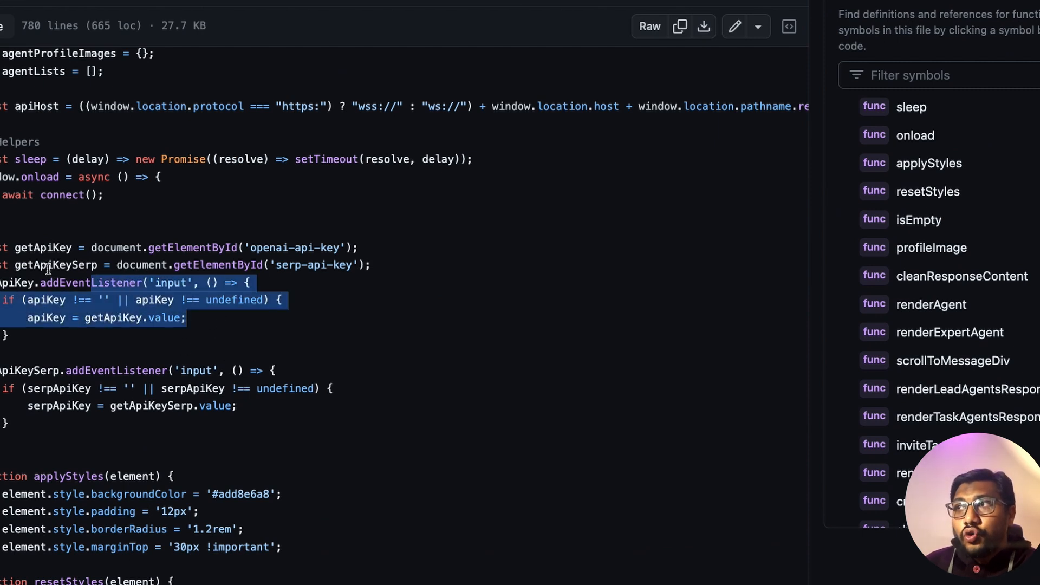
Look up references to 'serp-api-key', then return to the AutoAgents repo root.
{"action": "left_click", "coordinate": [314, 265]}
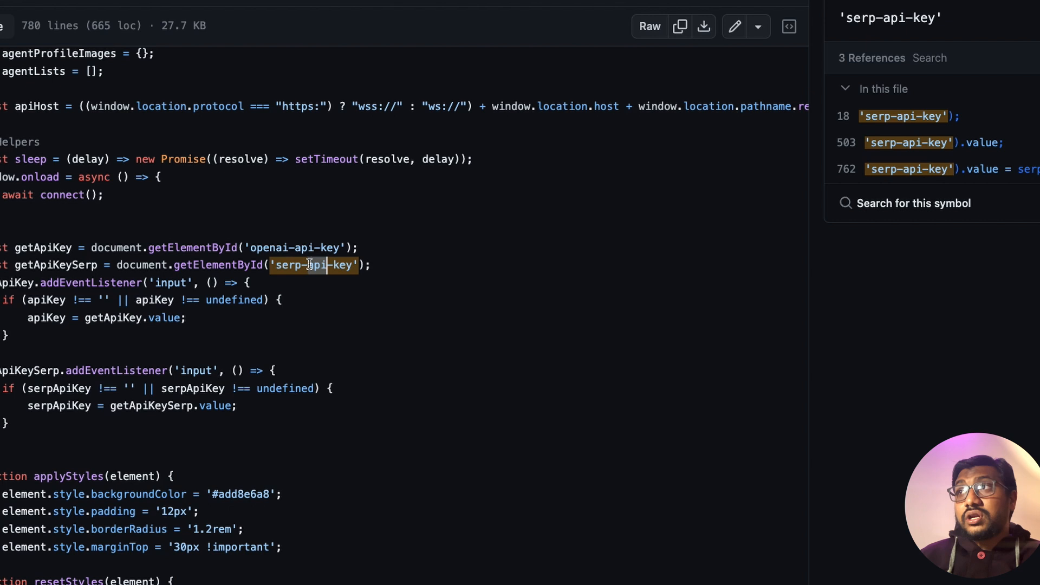
{"action": "left_click", "coordinate": [231, 47]}
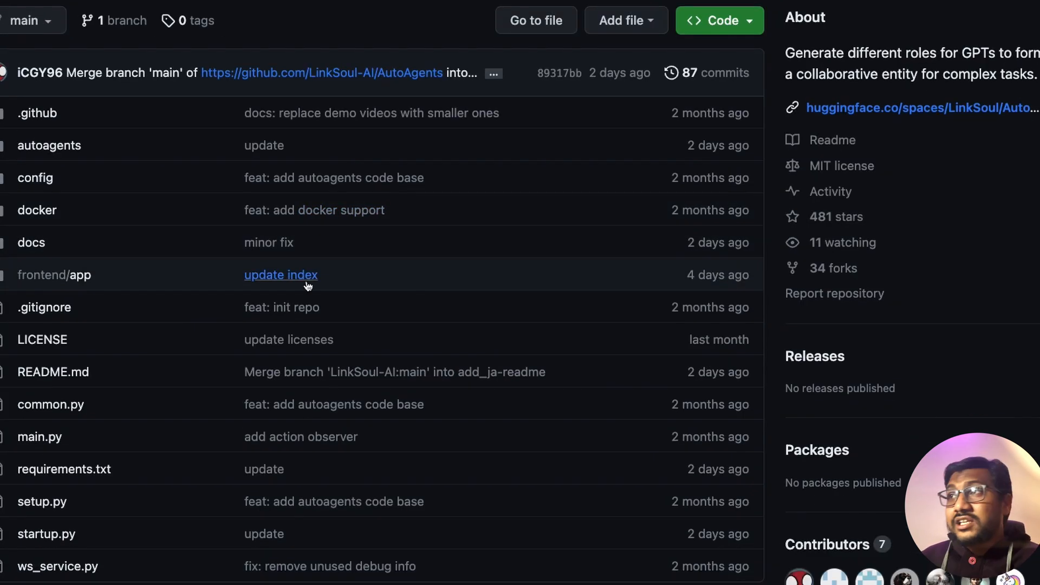
{"action": "scroll", "scroll_direction": "up", "scroll_amount": 3}
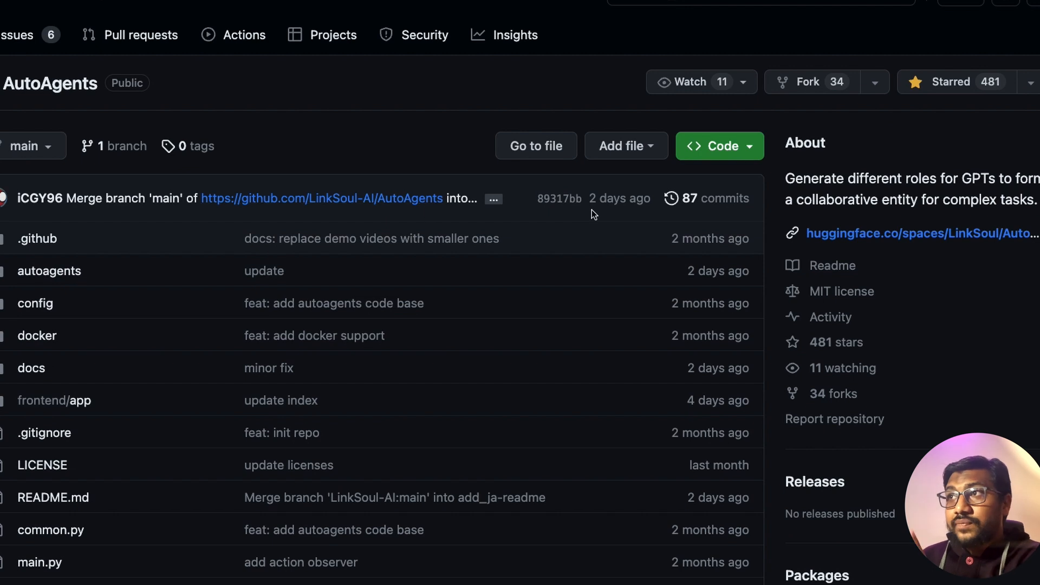
{"action": "mouse_move", "coordinate": [620, 198]}
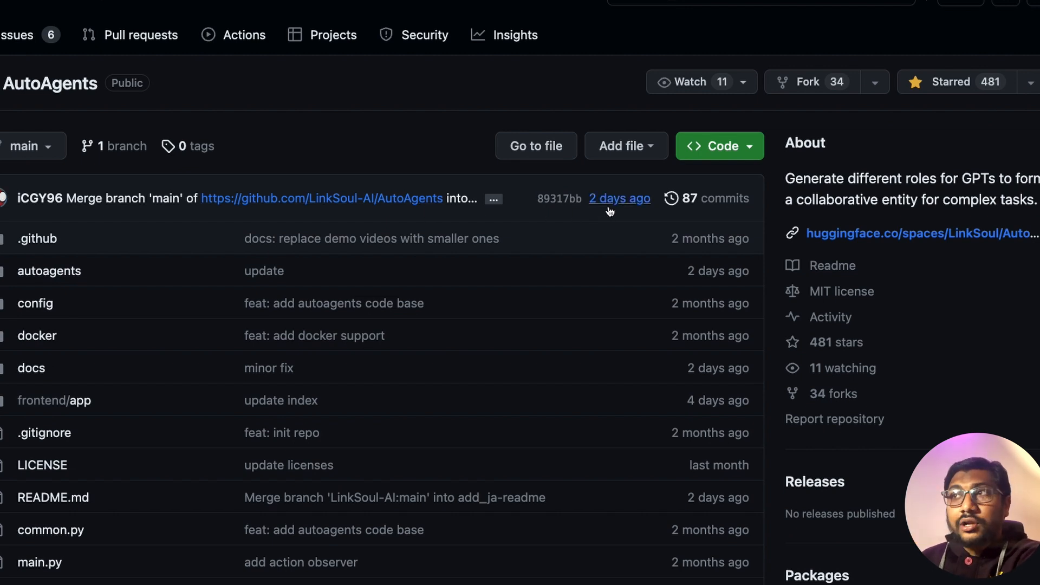
{"action": "mouse_move", "coordinate": [617, 229]}
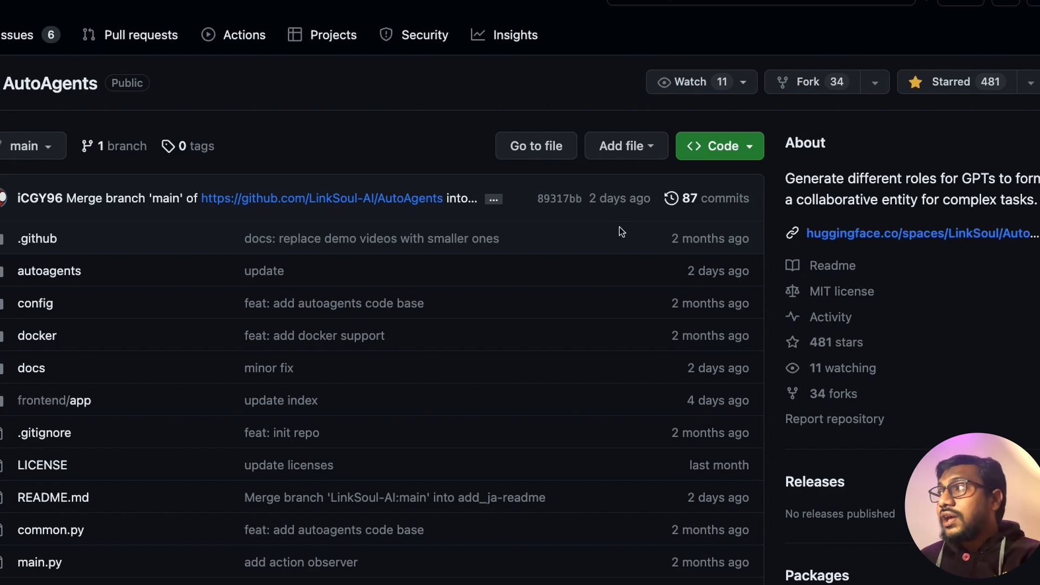
Scroll past the README's Citation and Acknowledgements, then back up to Contact Information and License.
{"action": "scroll", "scroll_direction": "down", "scroll_amount": 3}
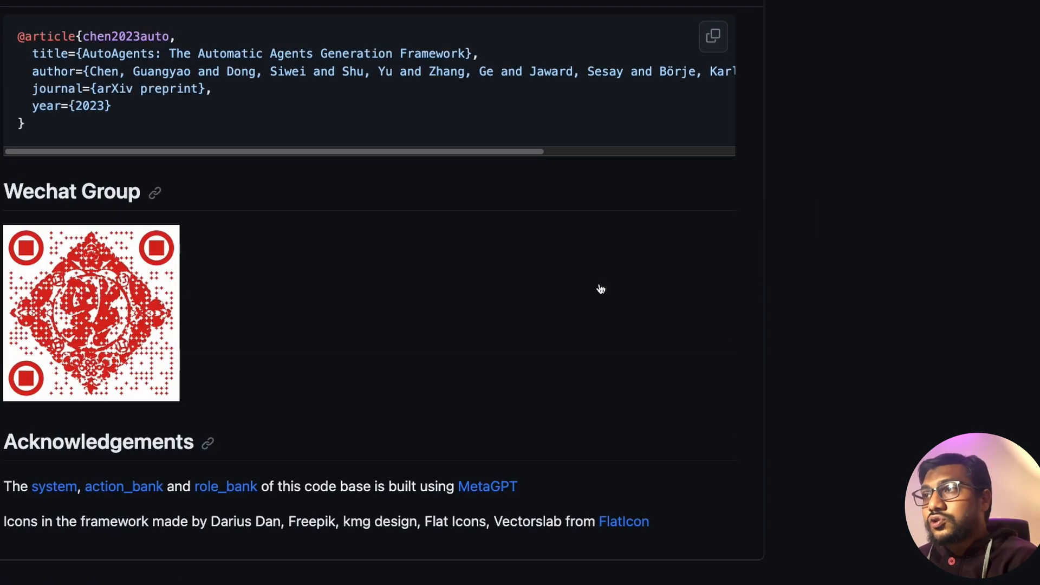
{"action": "scroll", "scroll_direction": "up", "scroll_amount": 3}
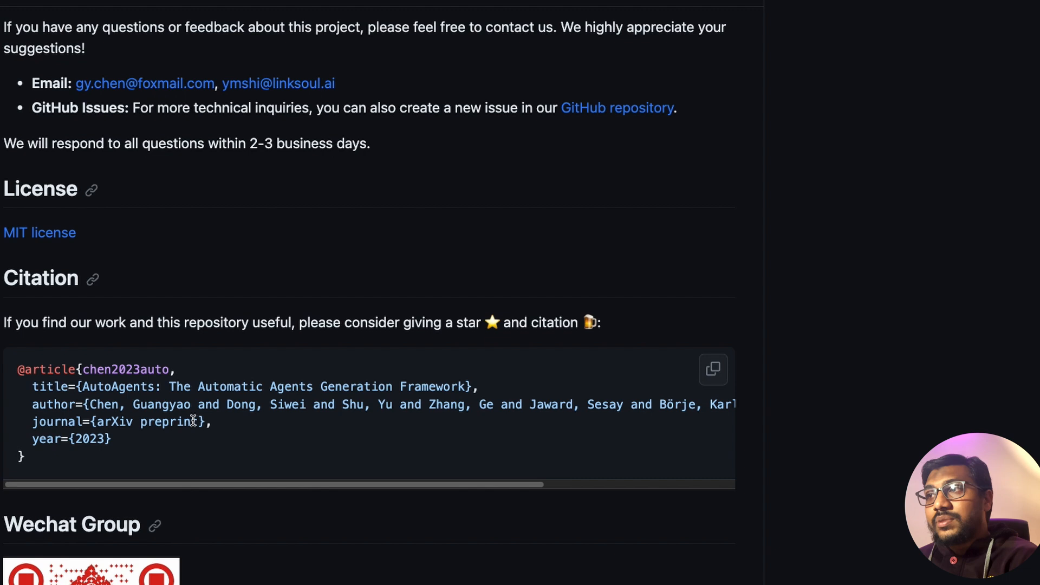
{"action": "scroll", "scroll_direction": "up", "scroll_amount": 3}
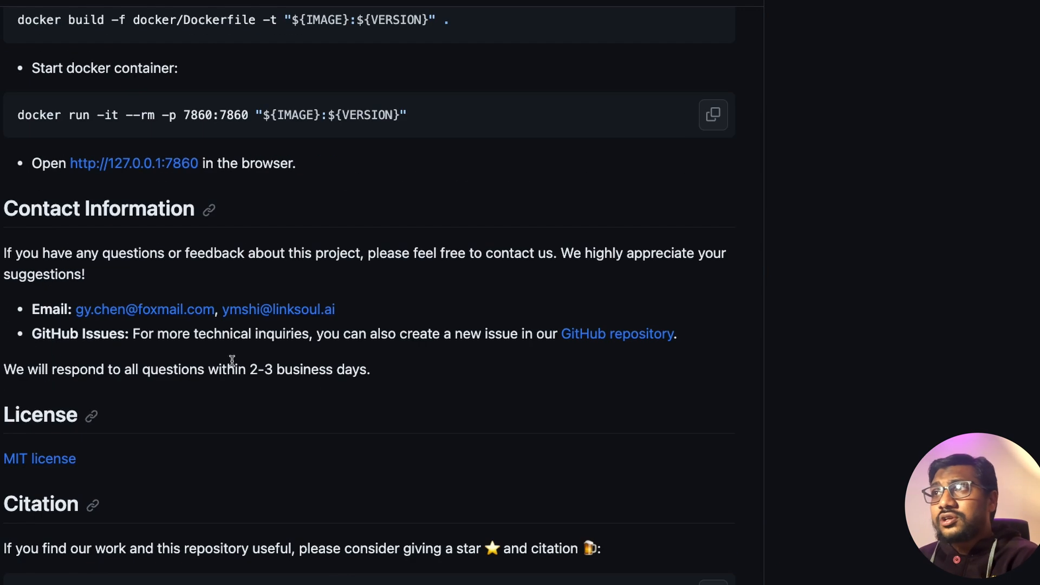
{"action": "mouse_move", "coordinate": [557, 362]}
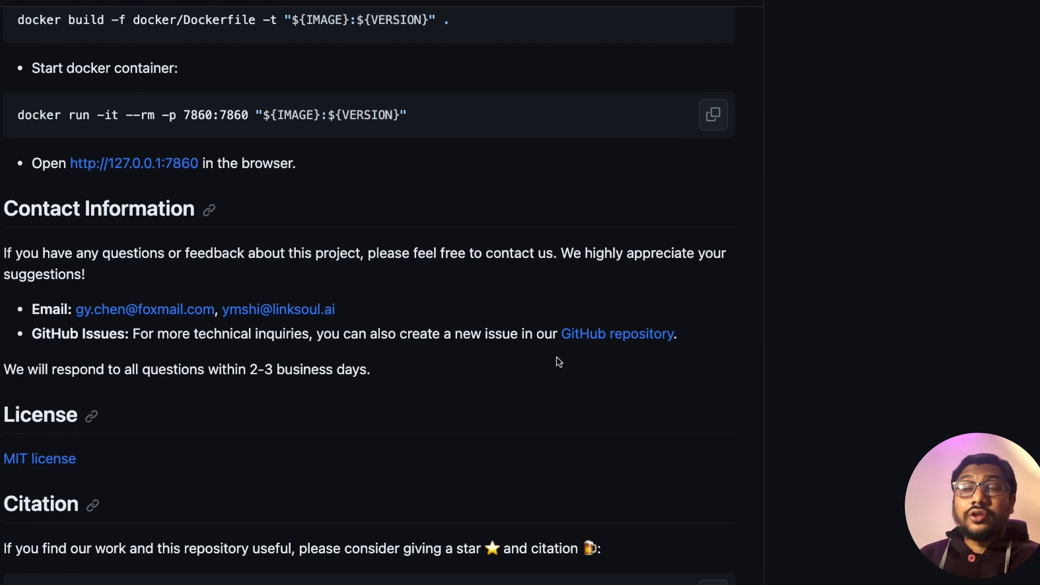